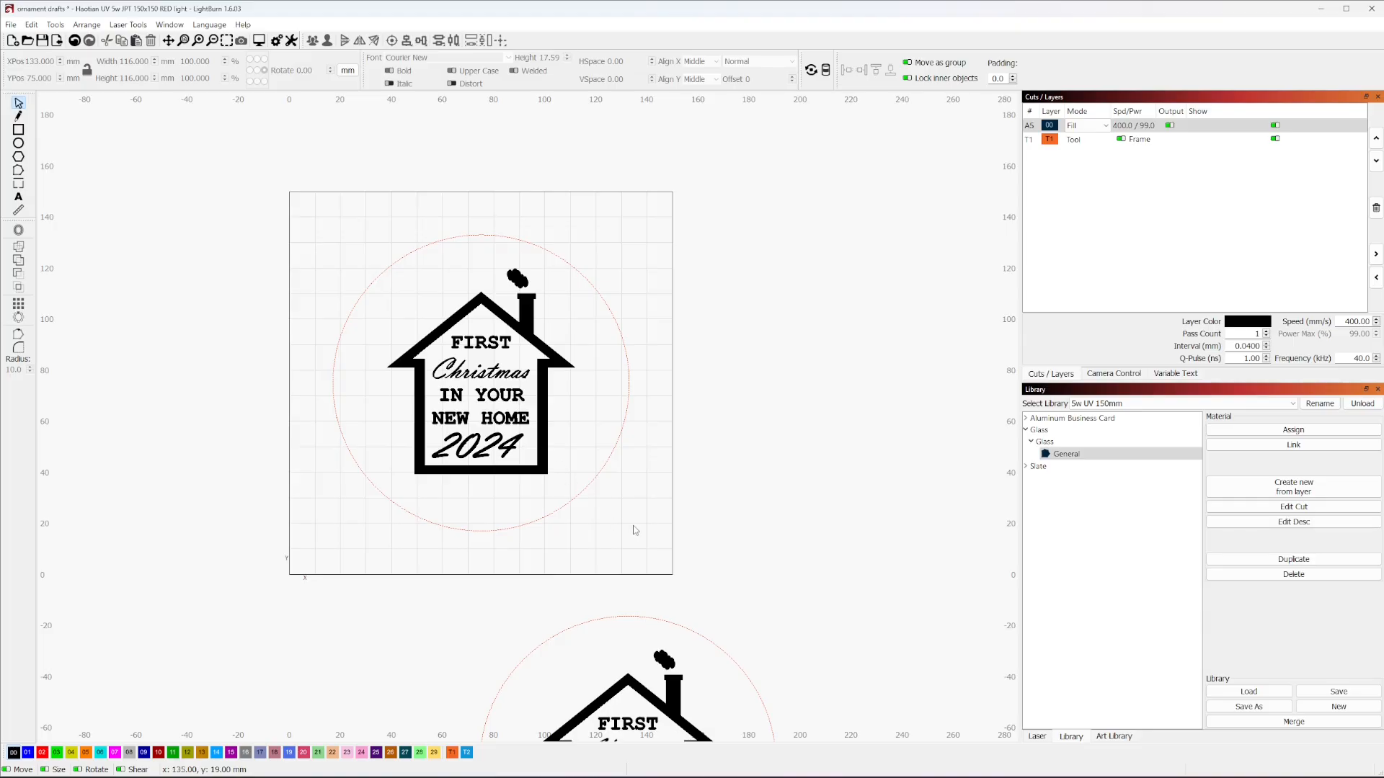
Mirror the house ornament design horizontally, switch units to inches, and show the Laser panel.
left_click(480, 384)
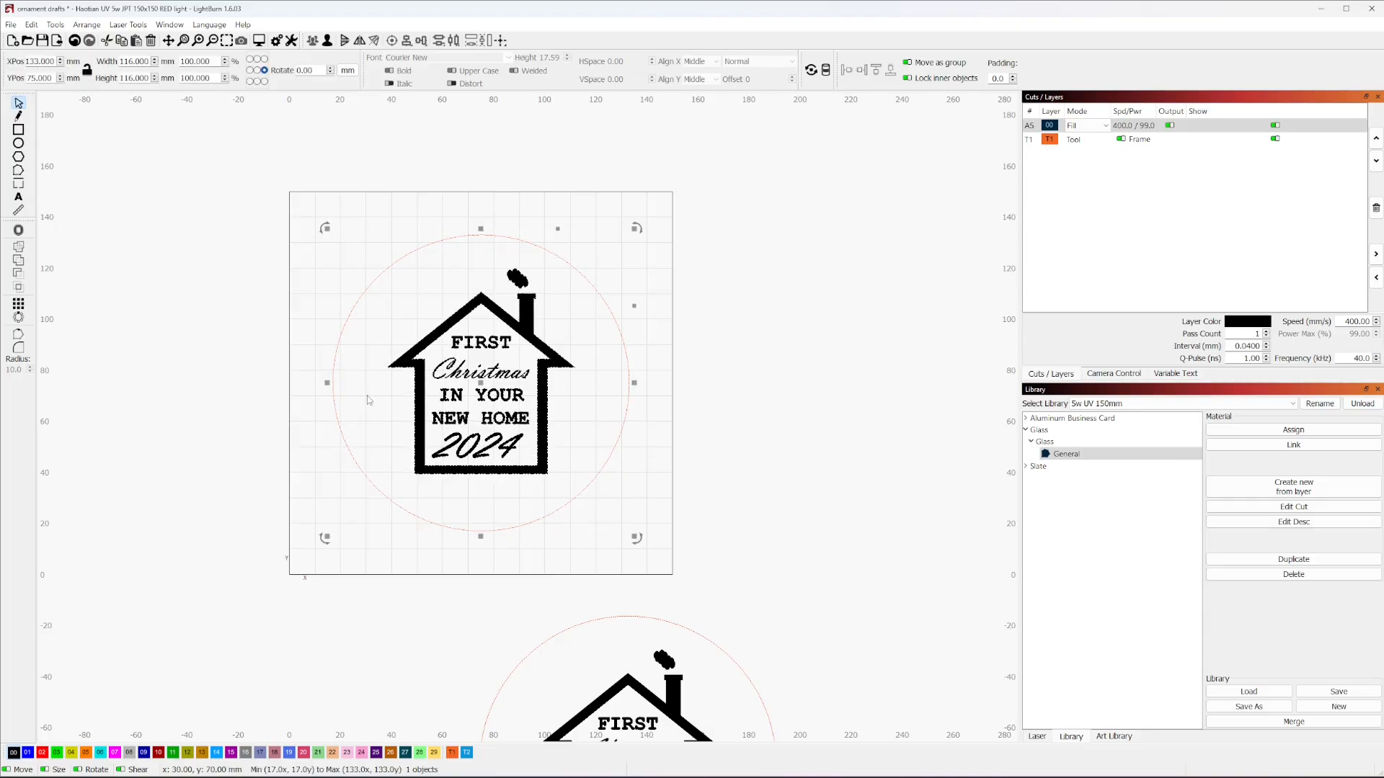
mouse_move(441, 283)
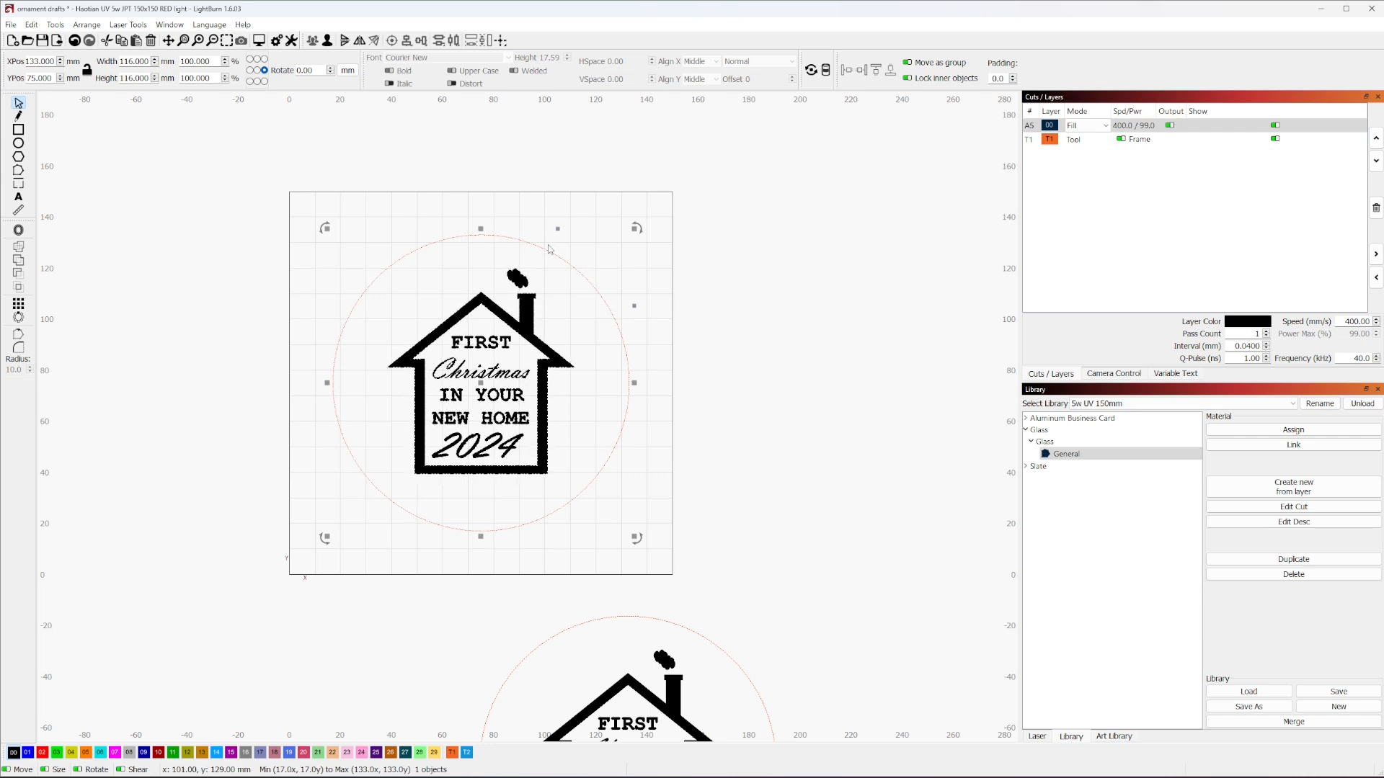
left_click(685, 366)
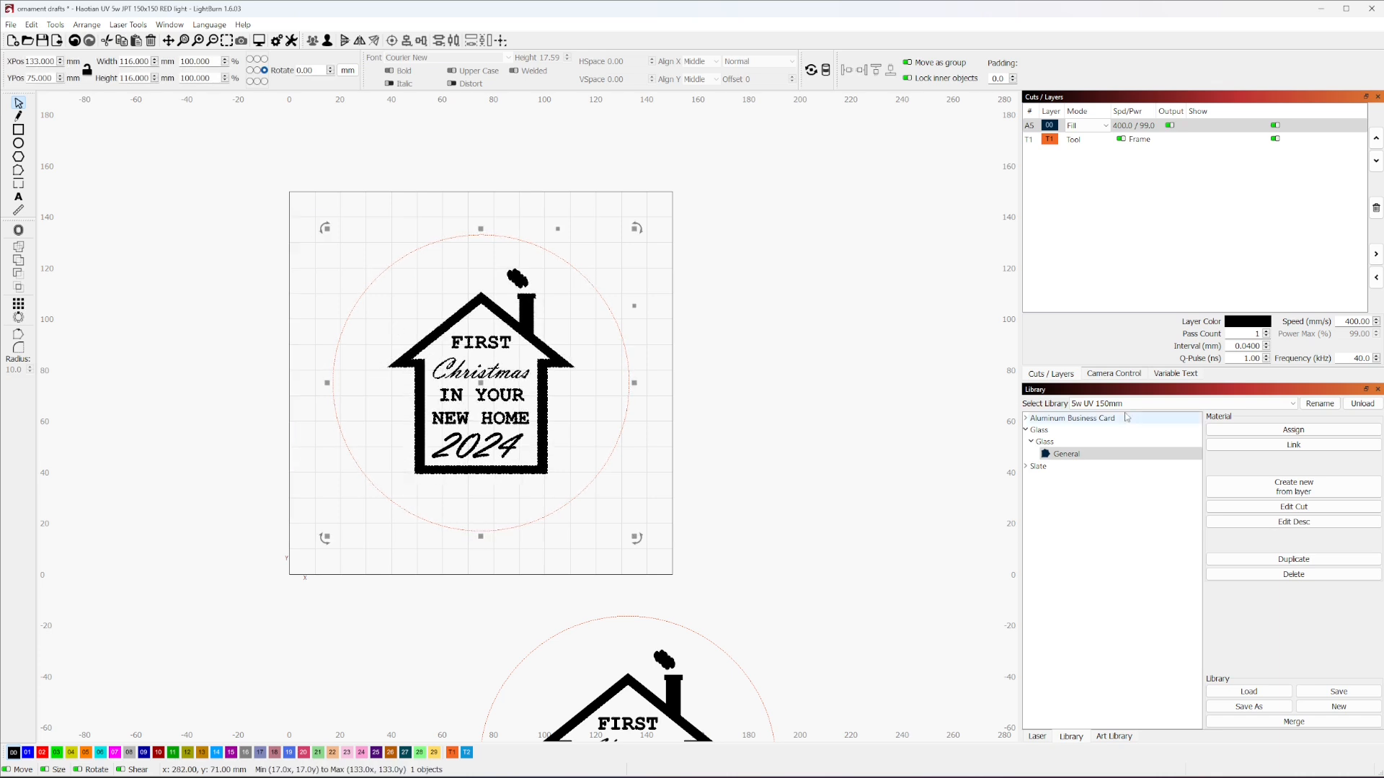
left_click(1037, 736)
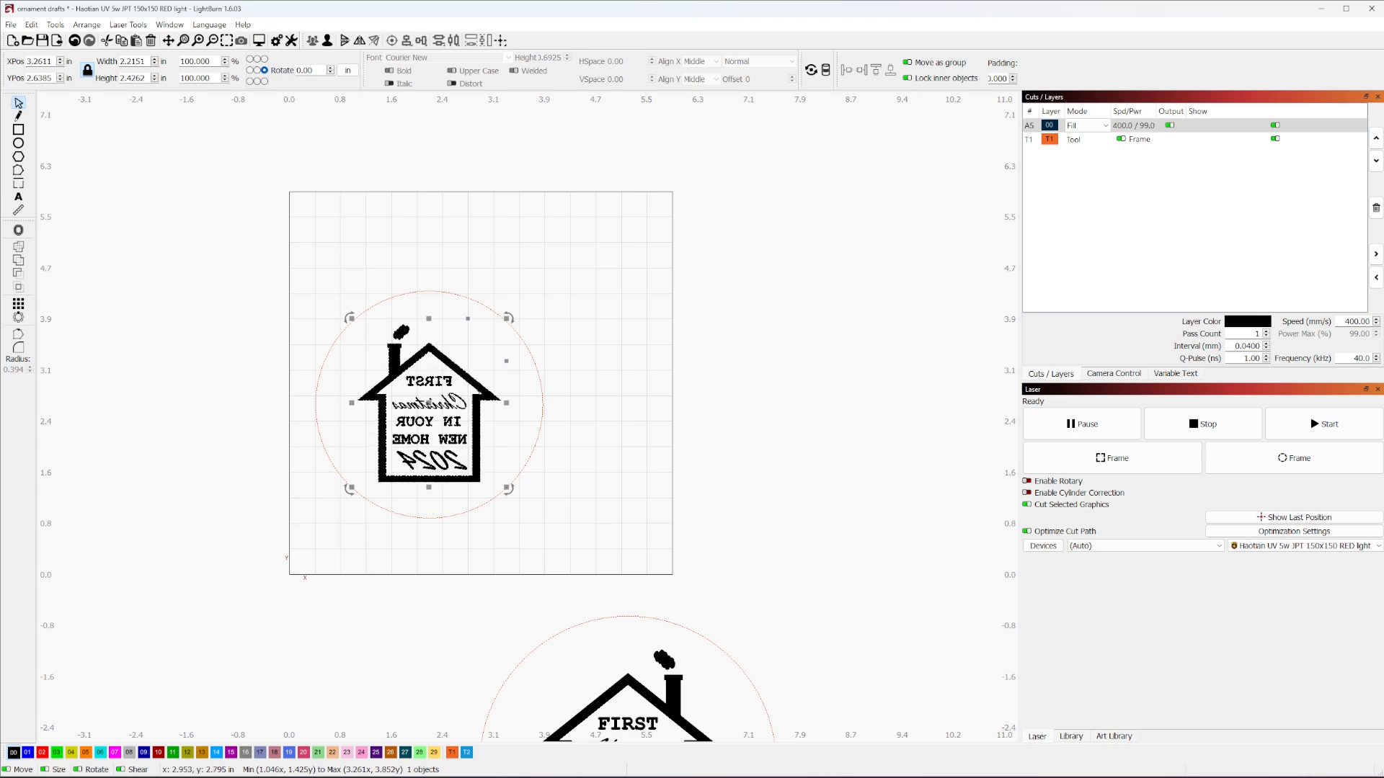
left_click(491, 456)
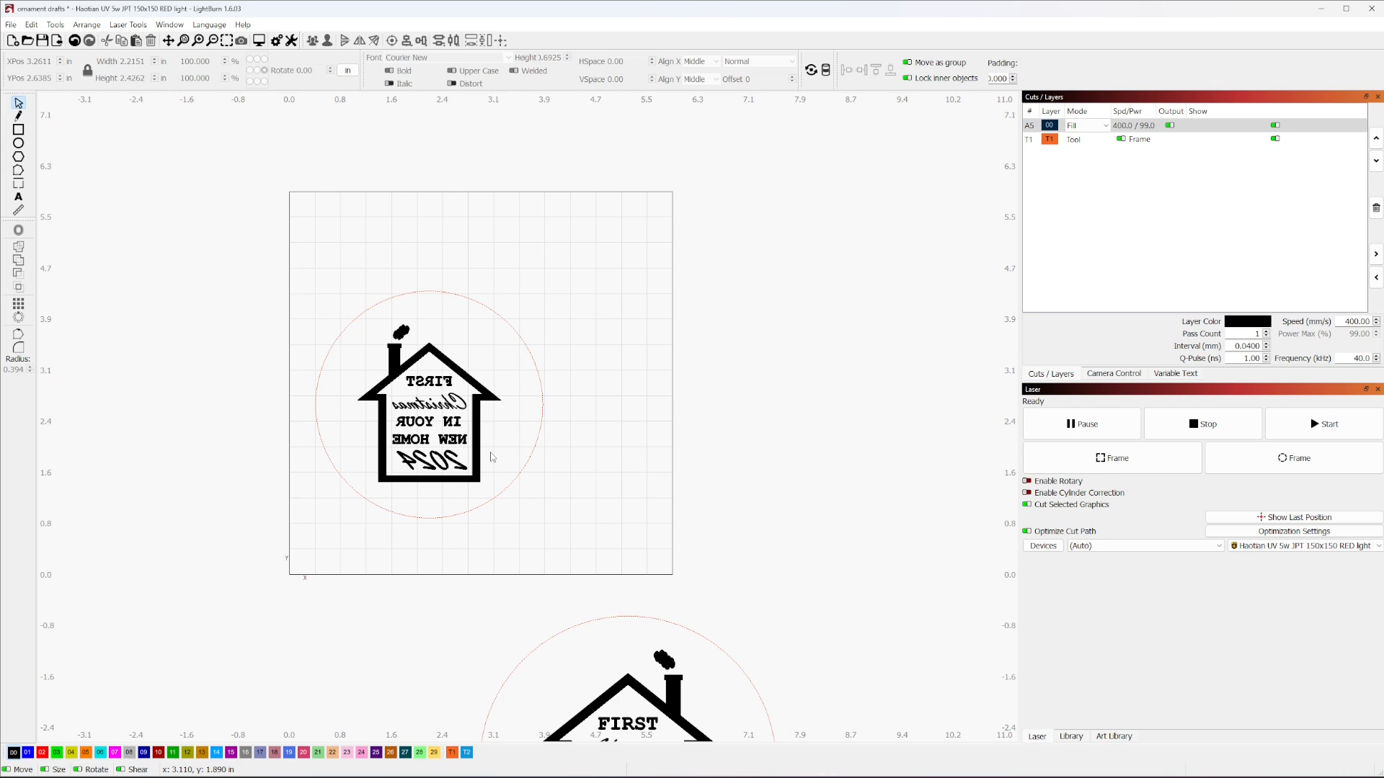
mouse_move(617, 264)
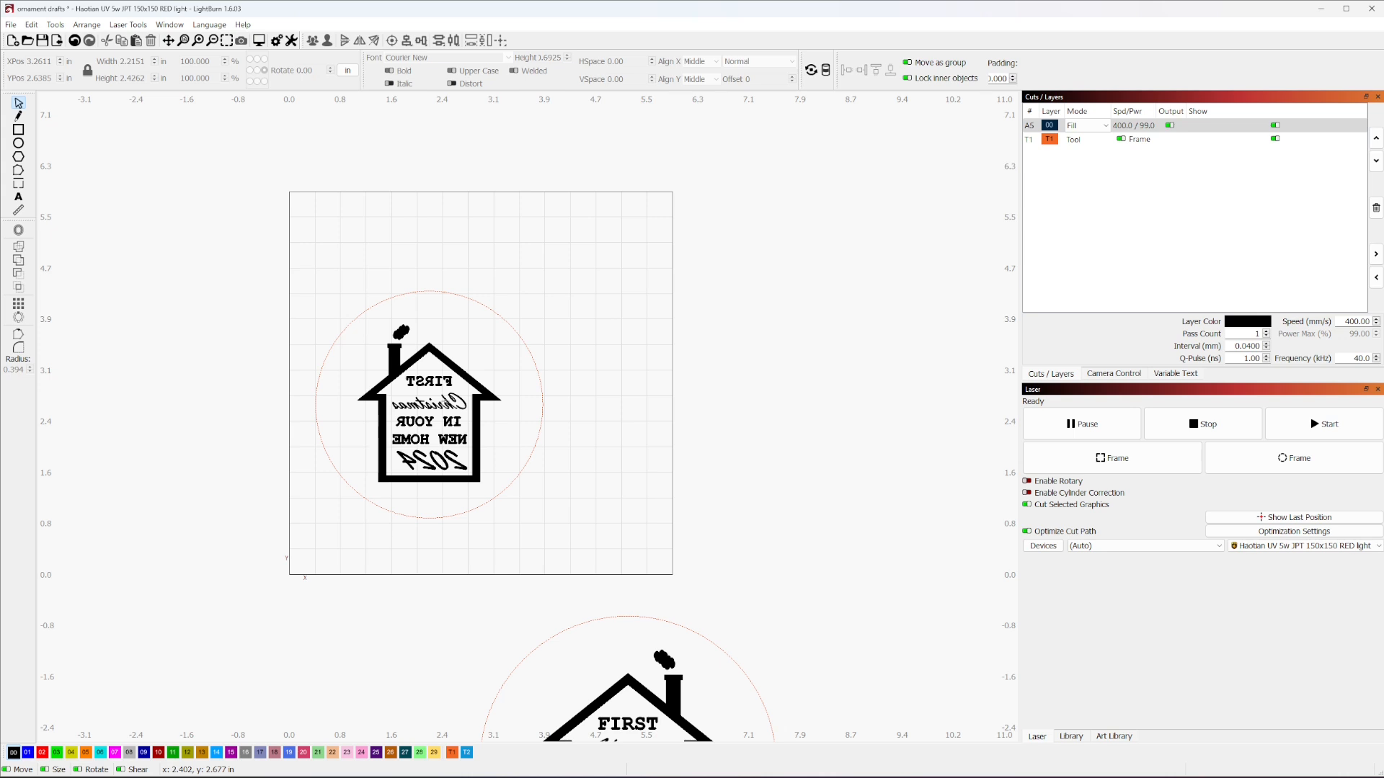
mouse_move(506, 480)
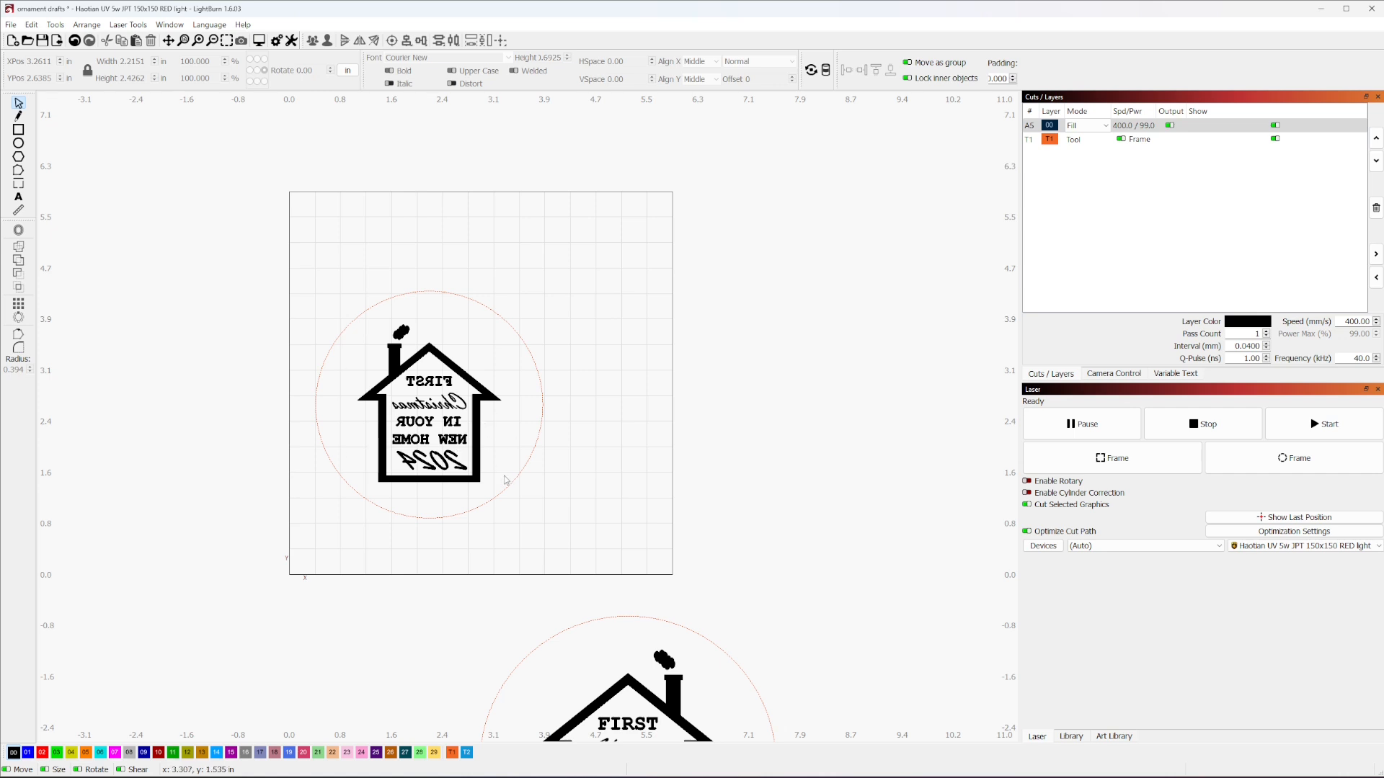
left_click(428, 405)
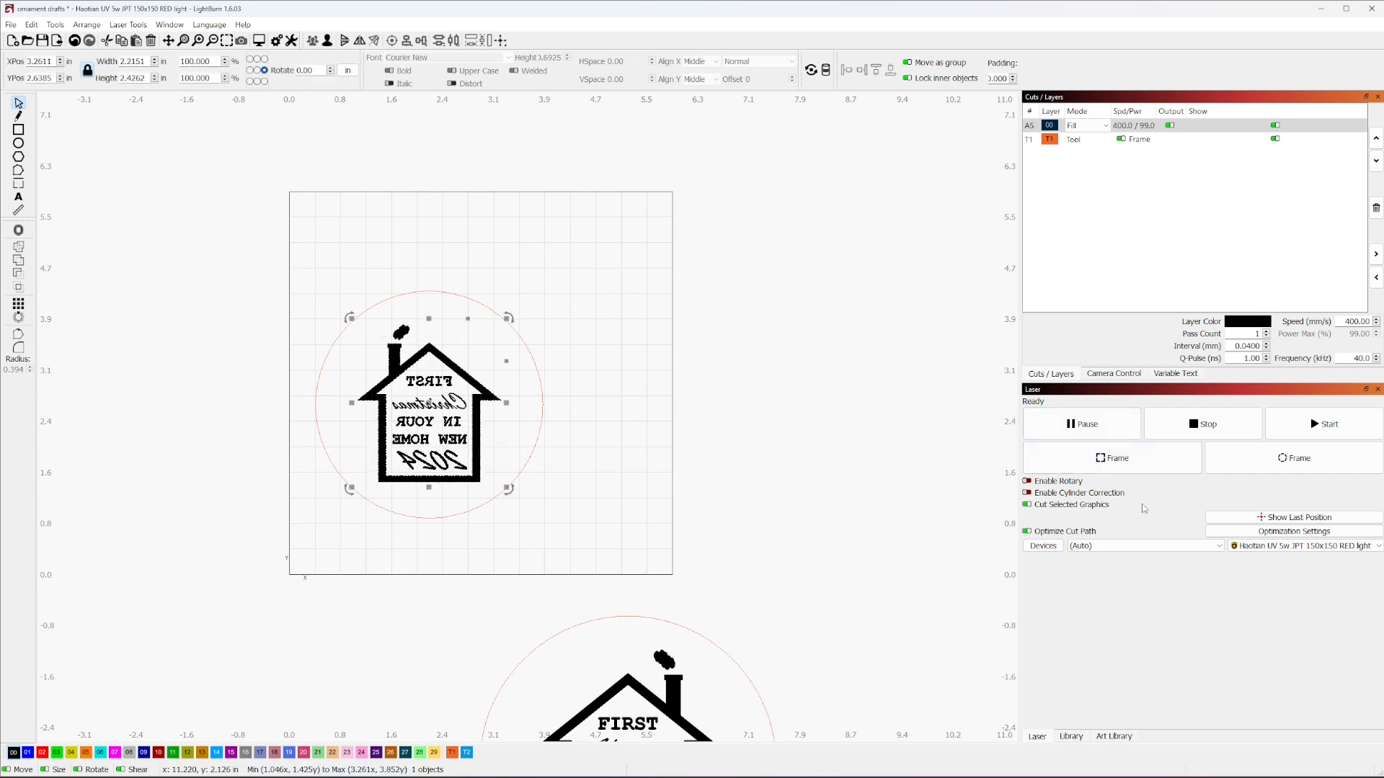
Open and close Live Framing, then select the IndexX UV laser device.
left_click(1114, 458)
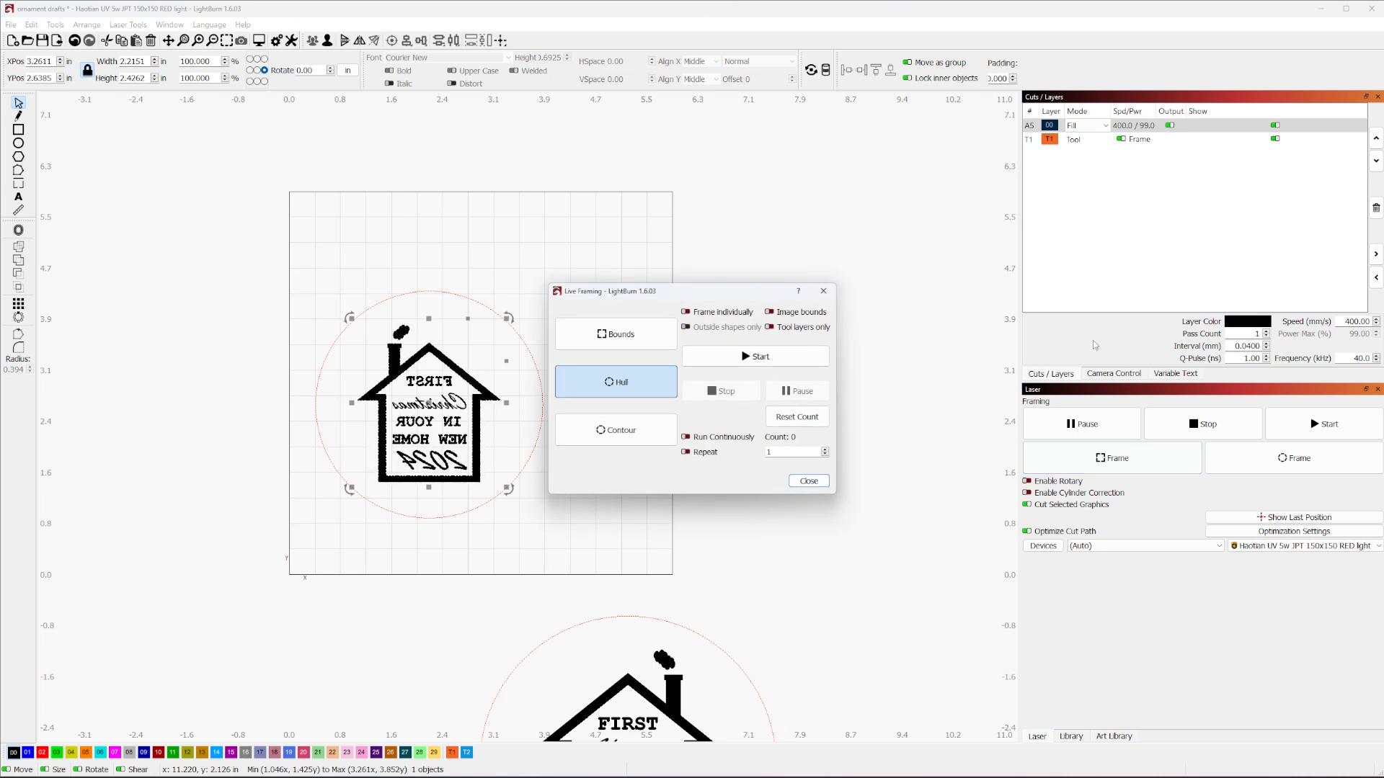
left_click(806, 481)
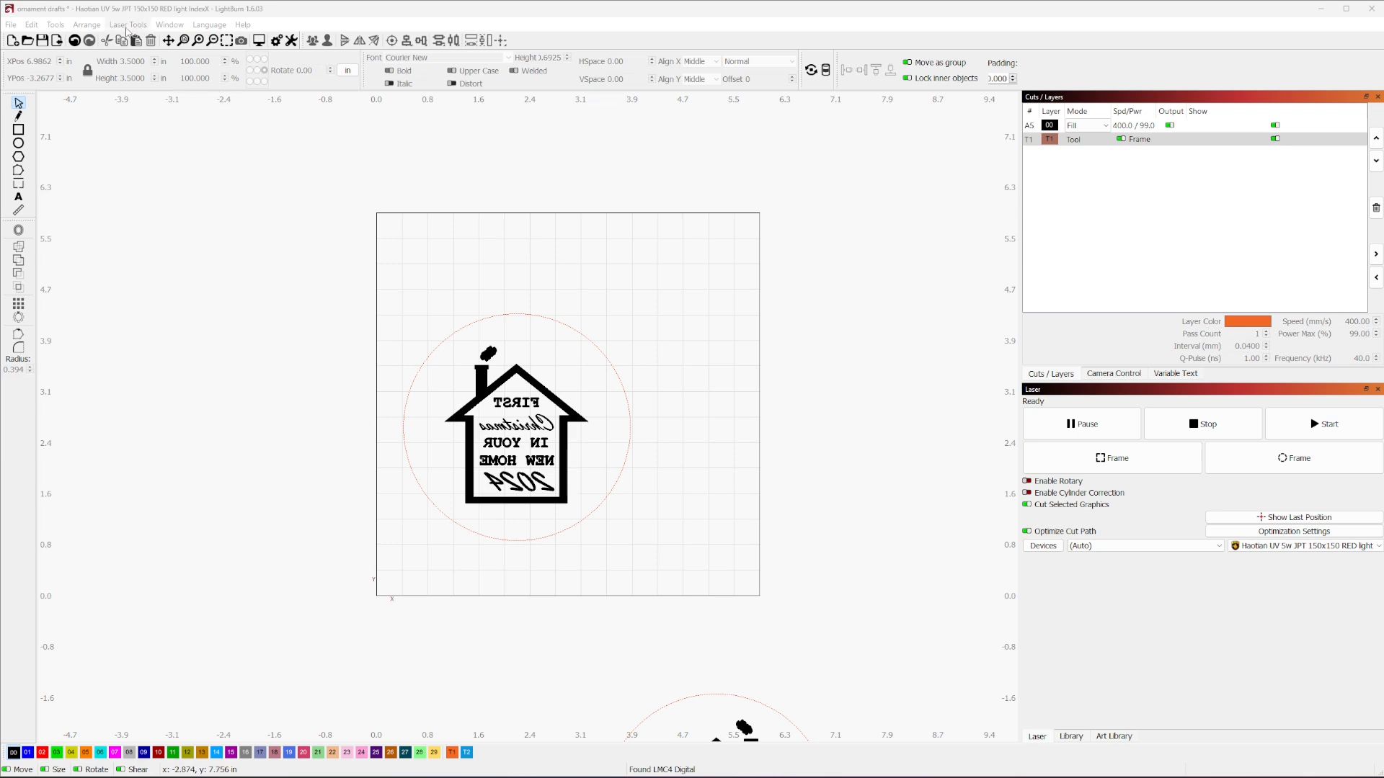
Open Repeat Marking from Laser Tools and its Setup, showing Motor 1 as a linear axis.
left_click(127, 24)
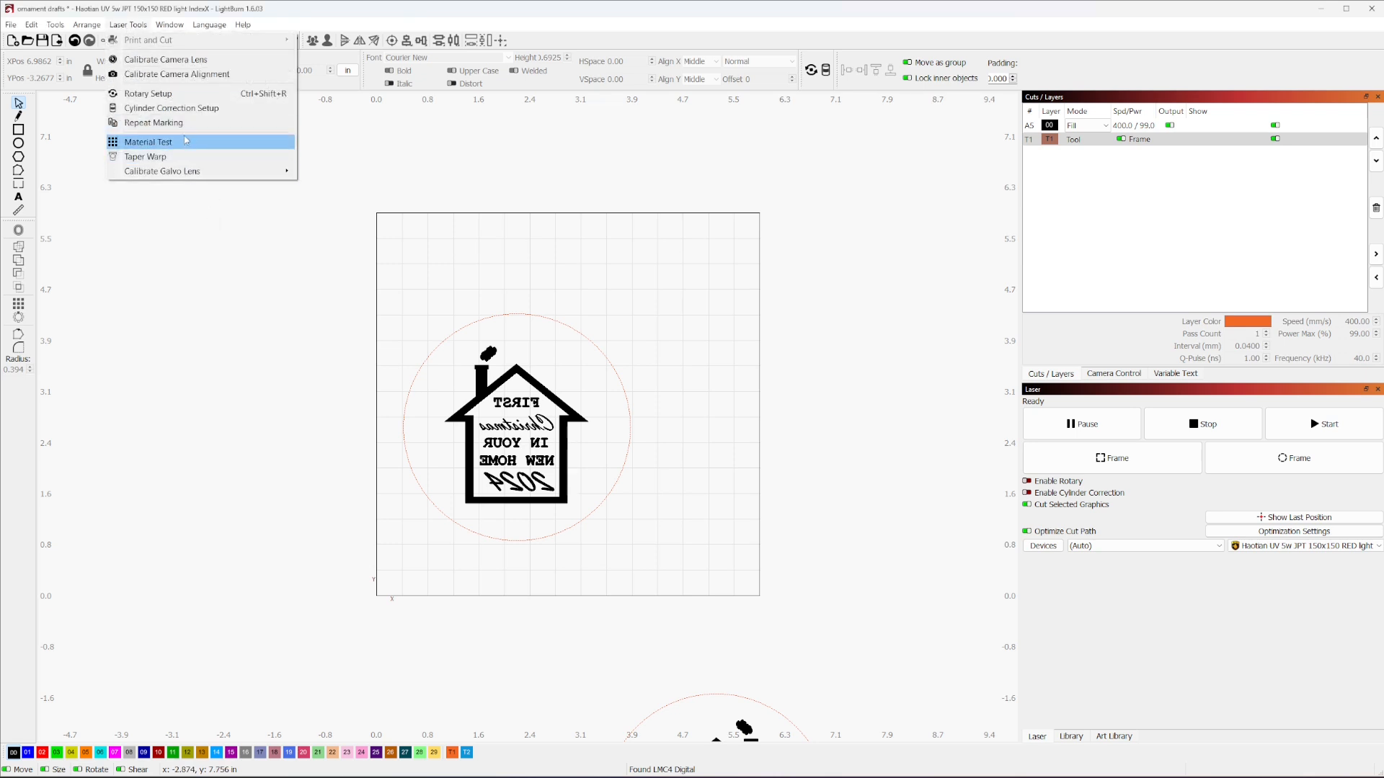
mouse_move(154, 122)
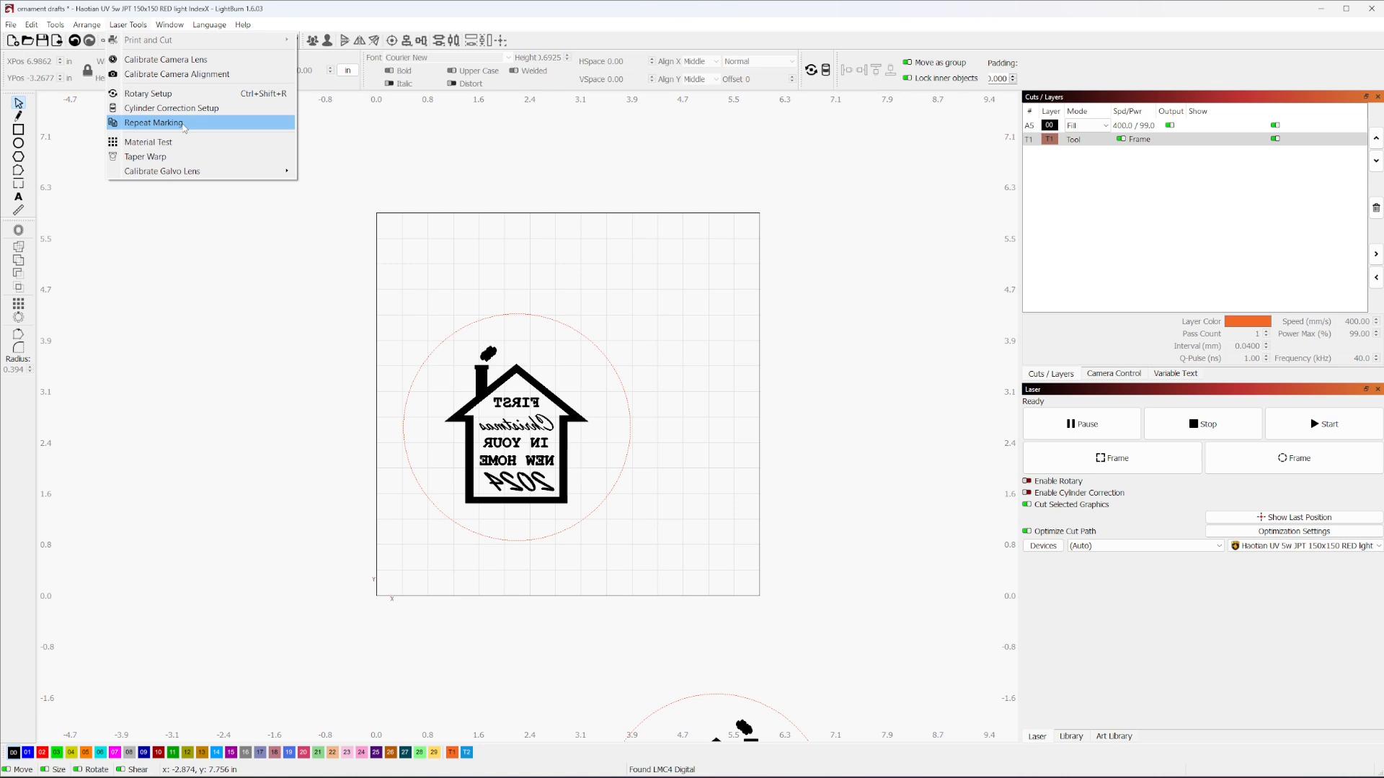
left_click(153, 122)
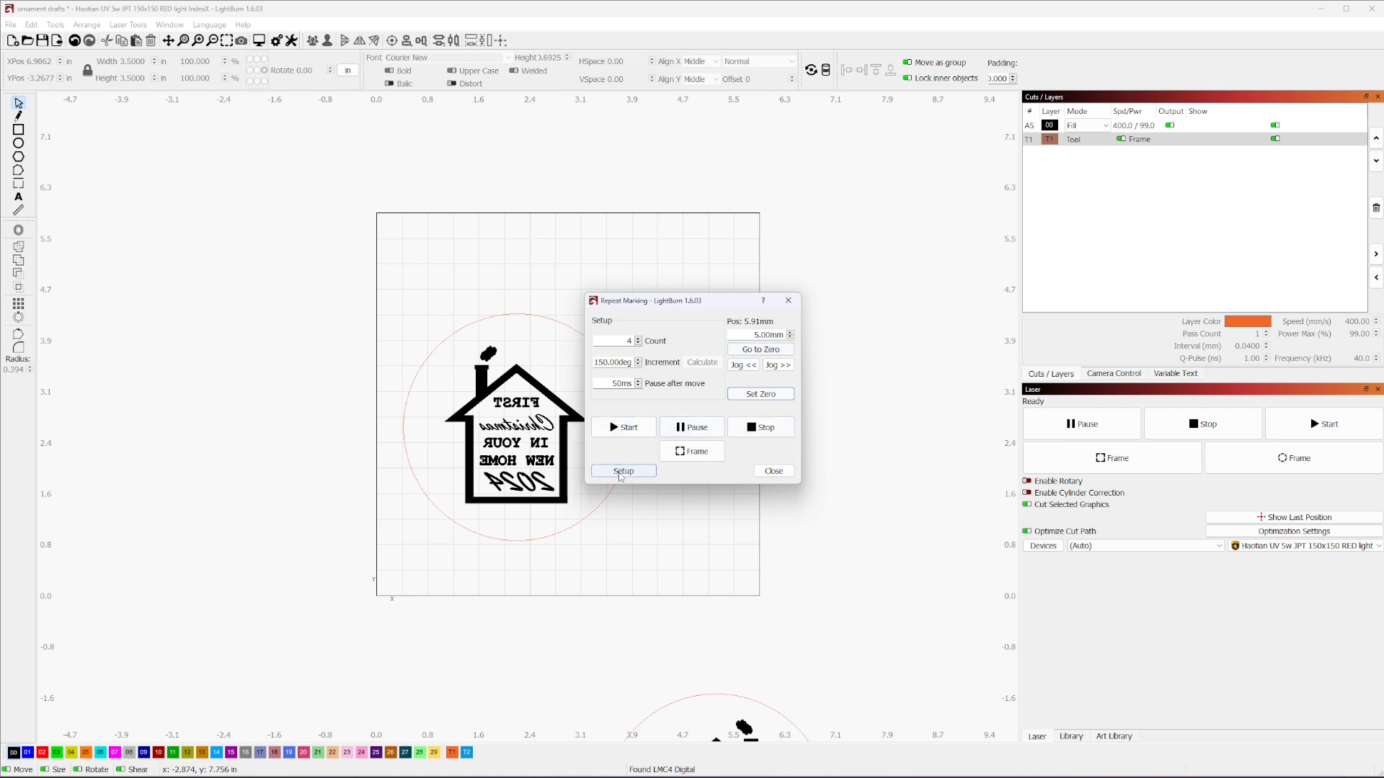
left_click(622, 471)
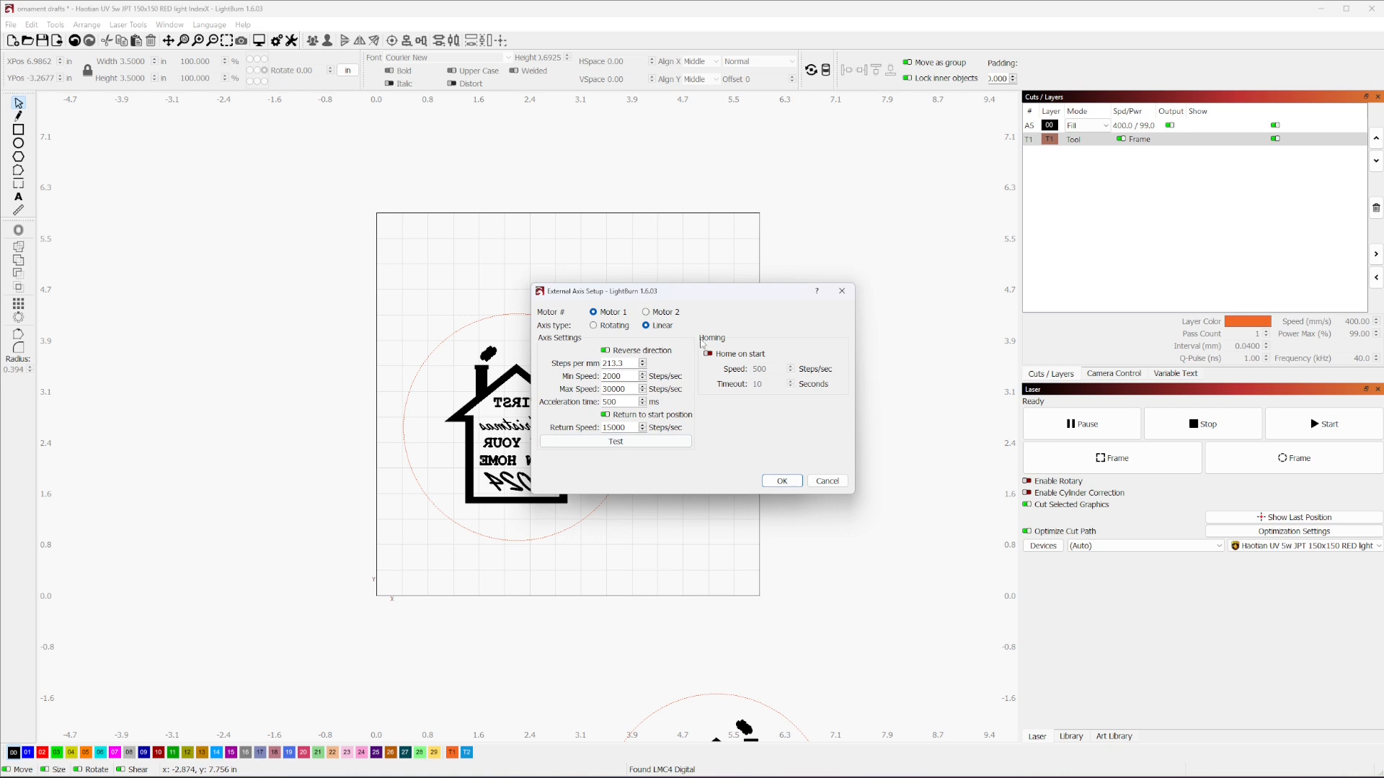
triple_click(613, 362)
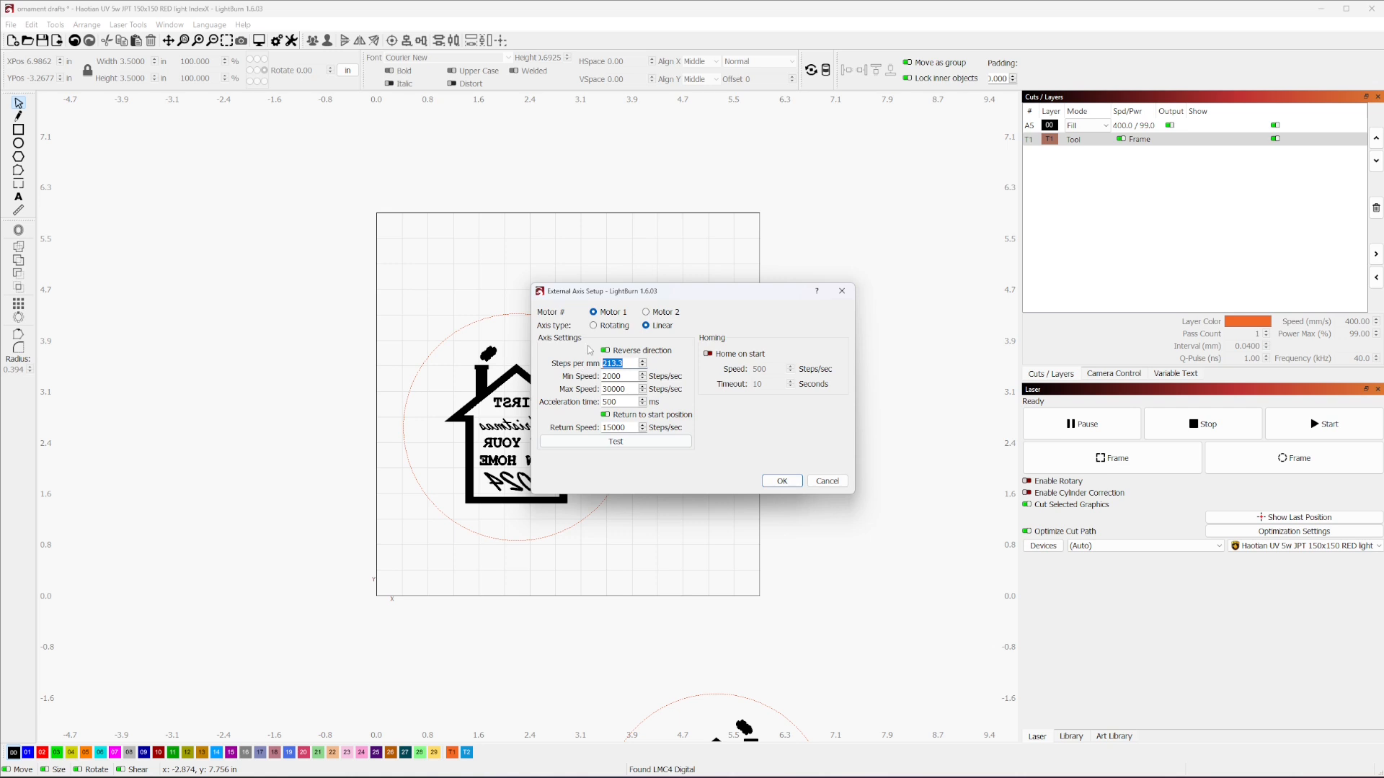
mouse_move(663, 360)
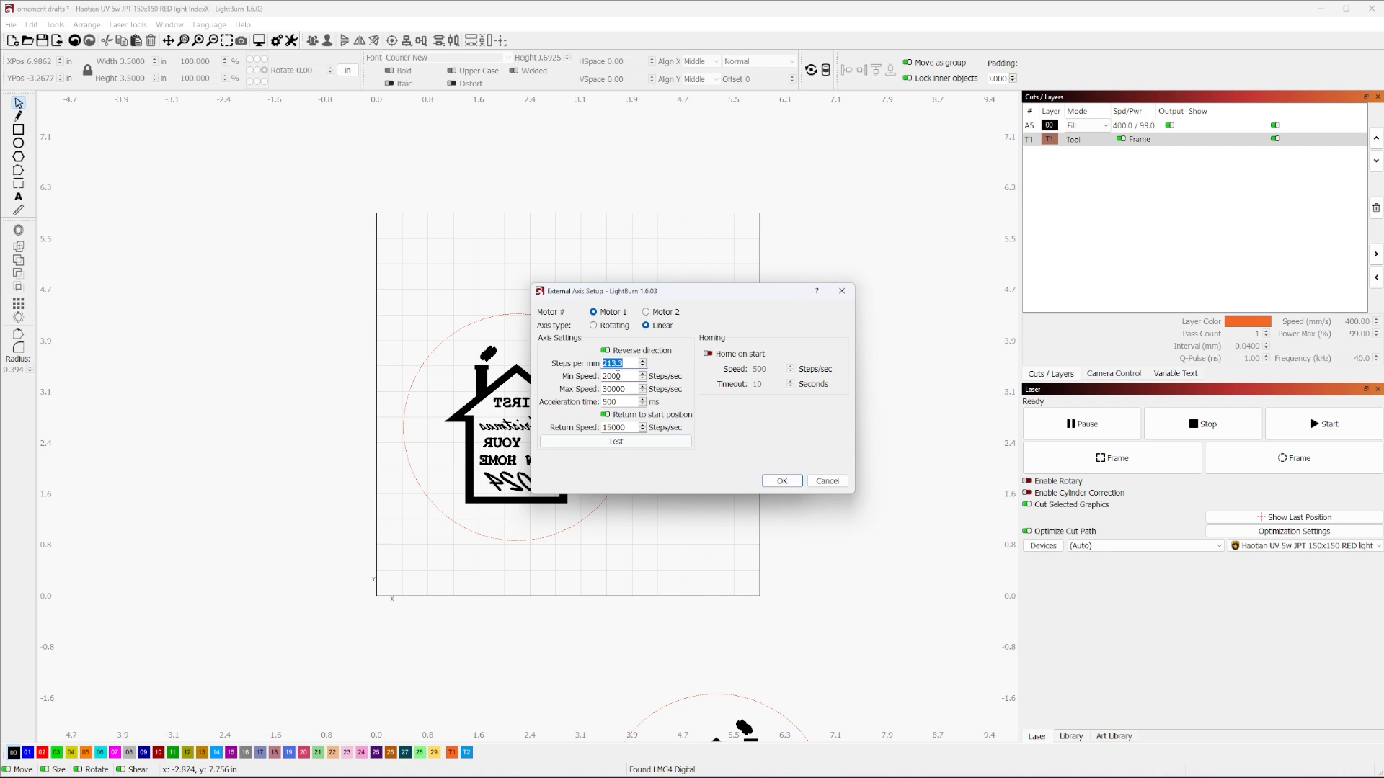
mouse_move(846, 506)
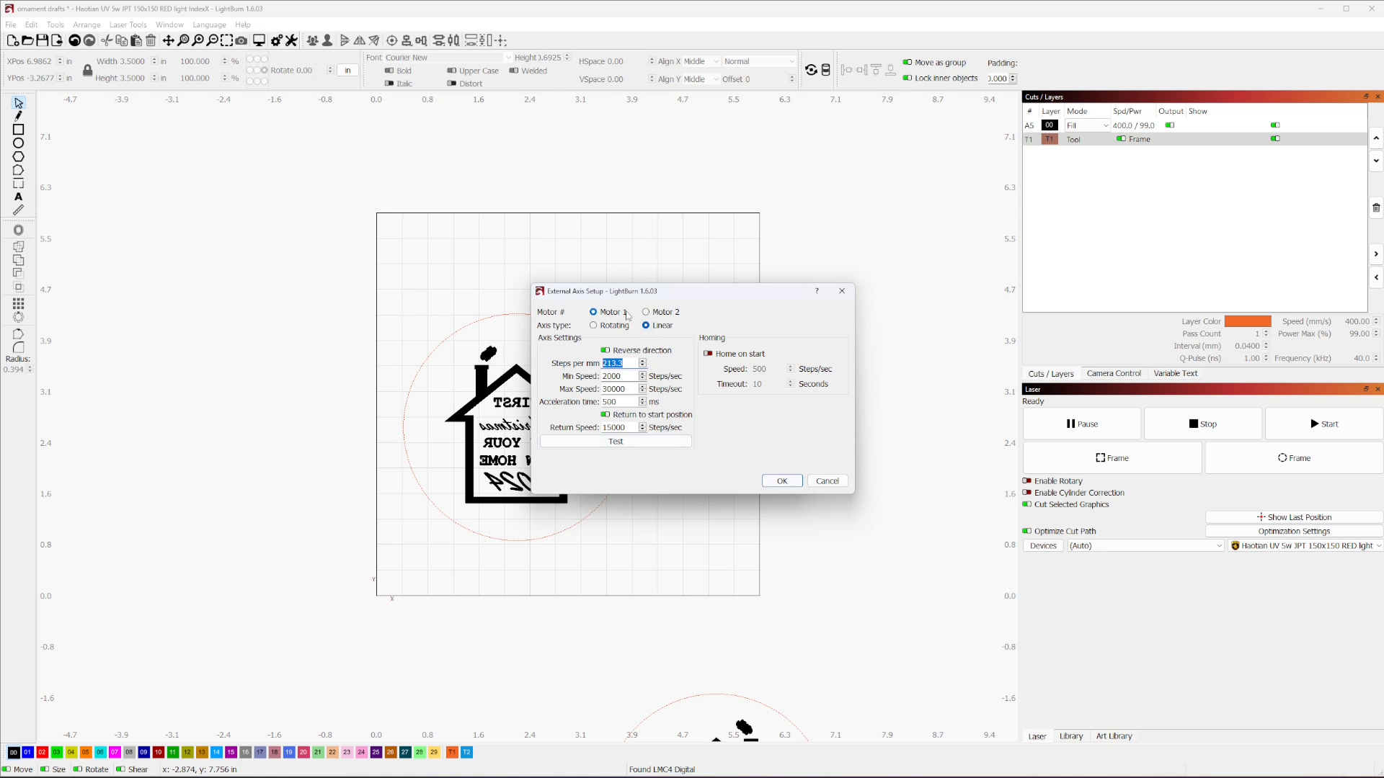
mouse_move(626, 318)
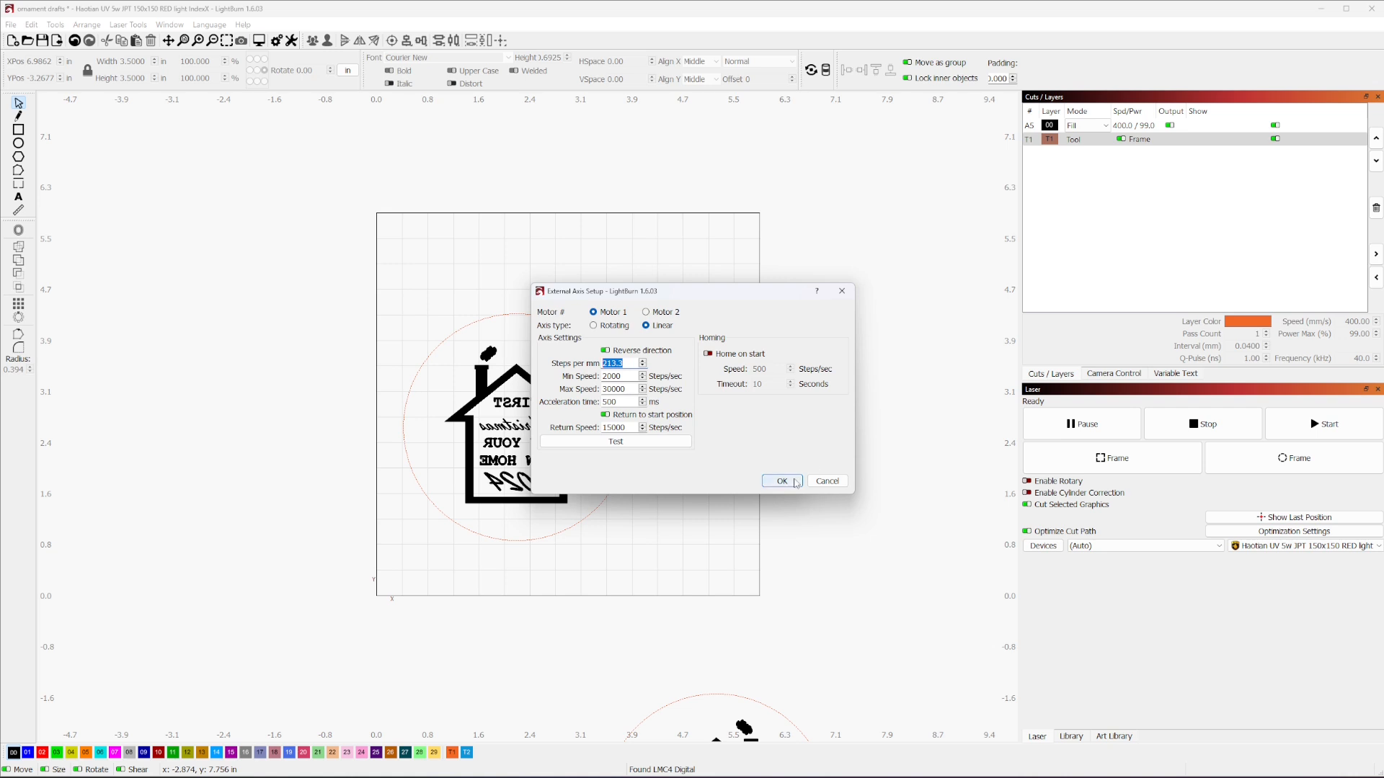
left_click(780, 481)
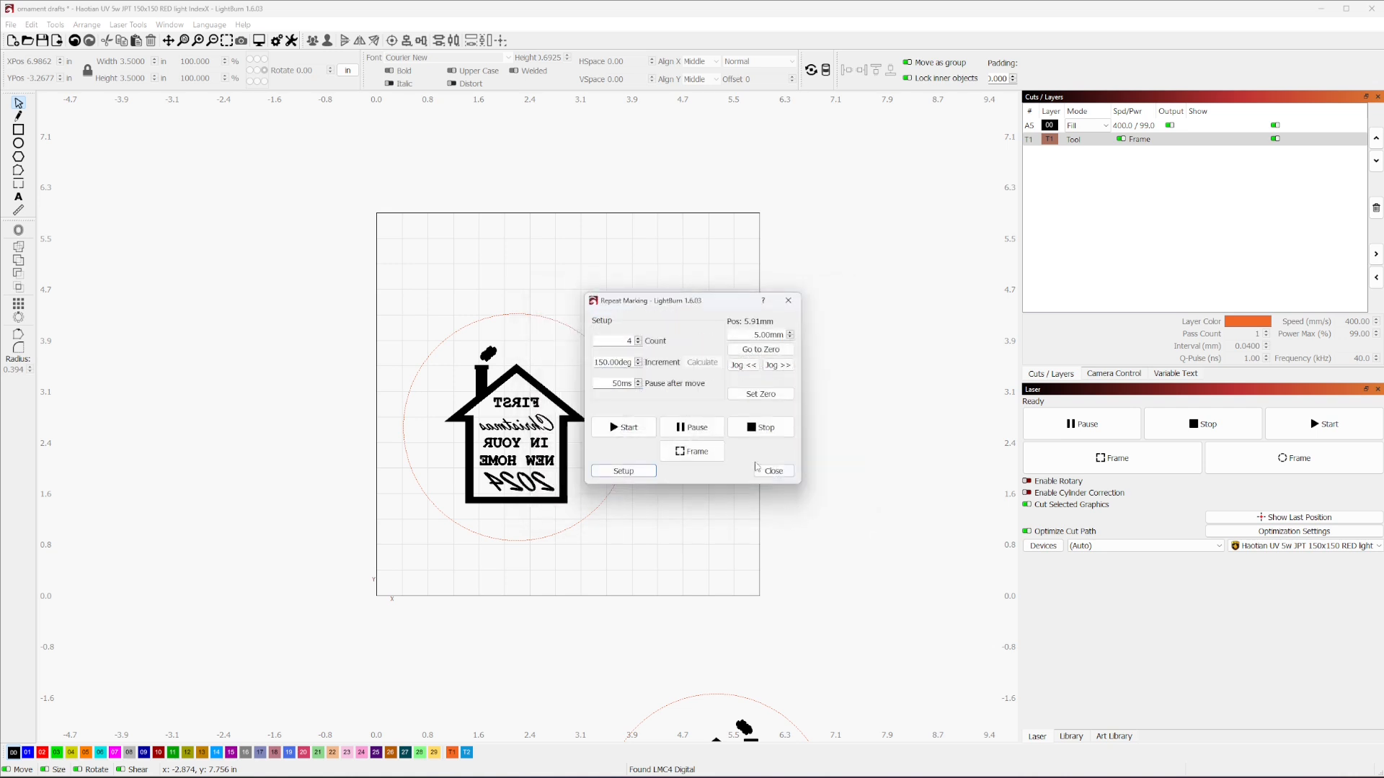
mouse_move(638, 316)
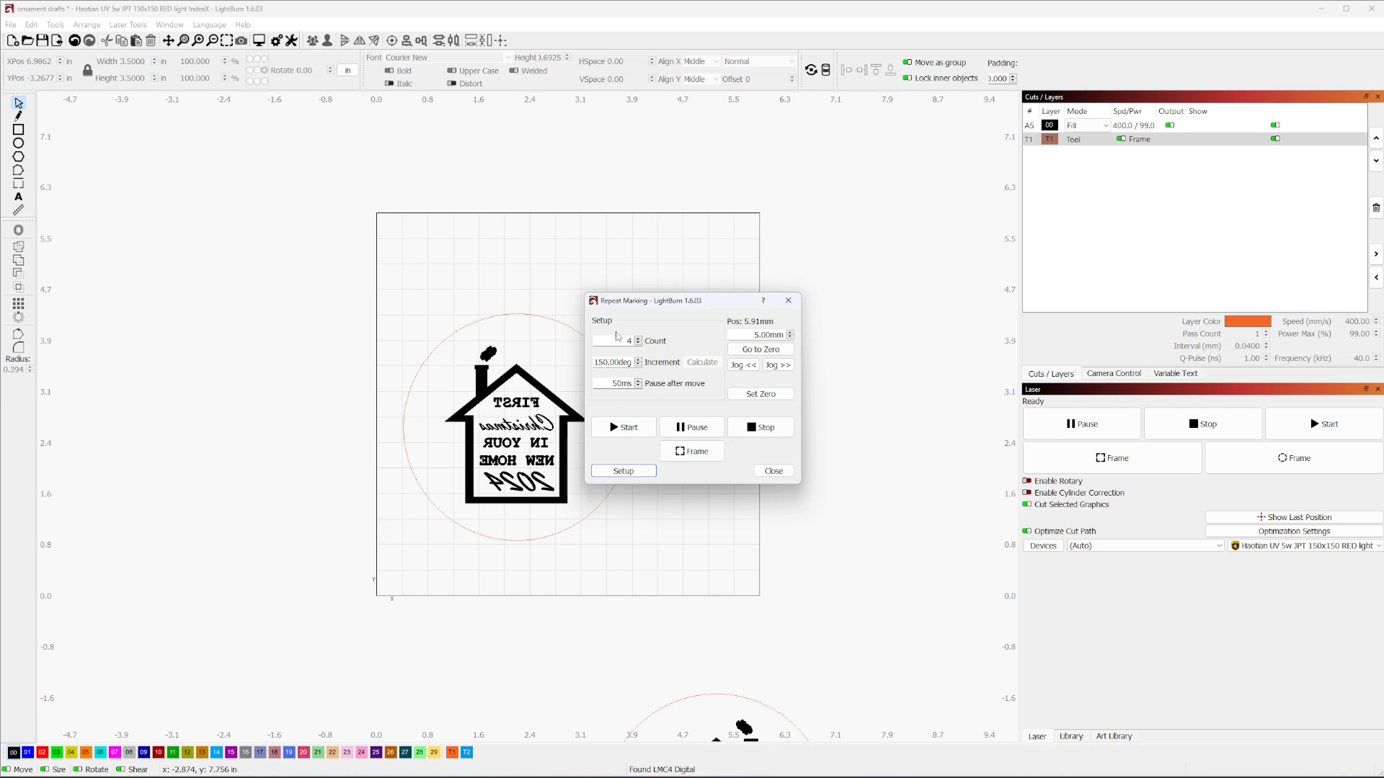
mouse_move(574, 381)
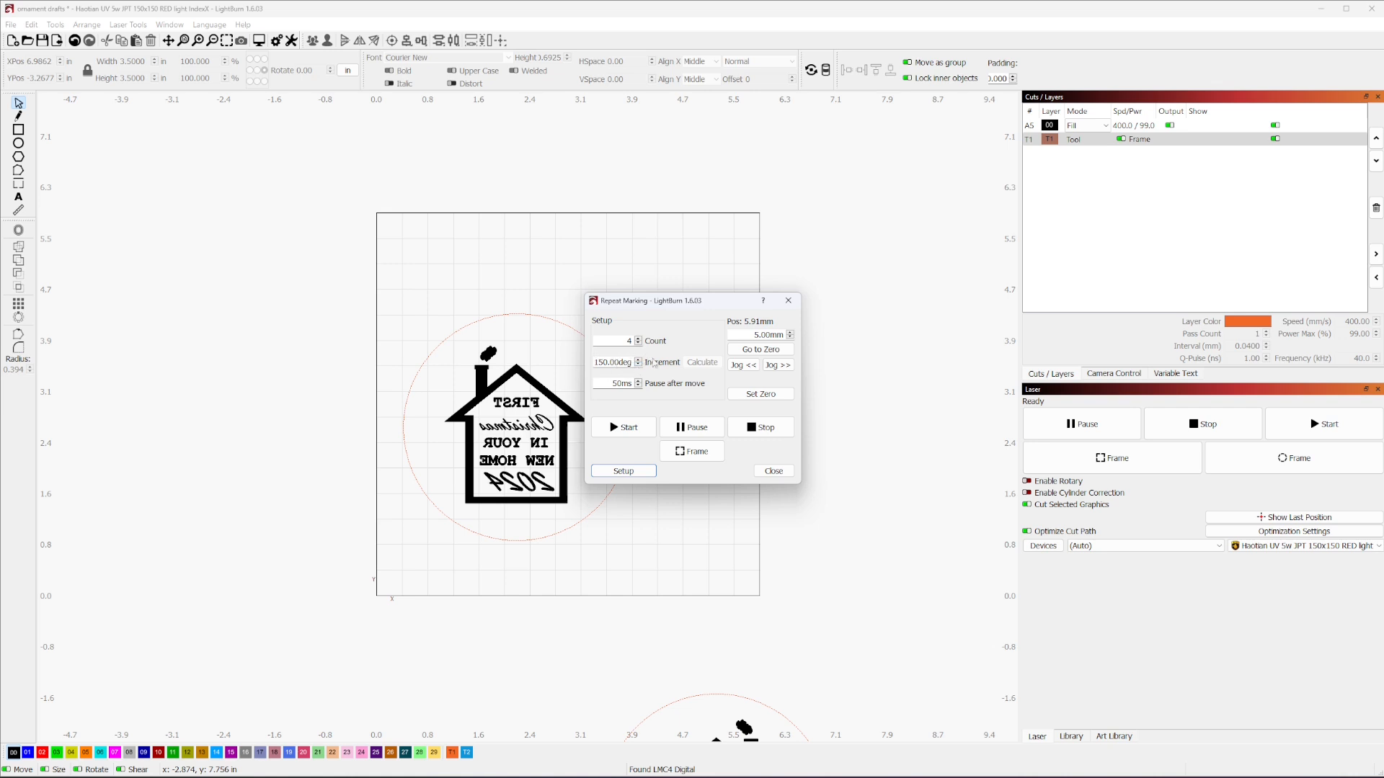
mouse_move(702, 362)
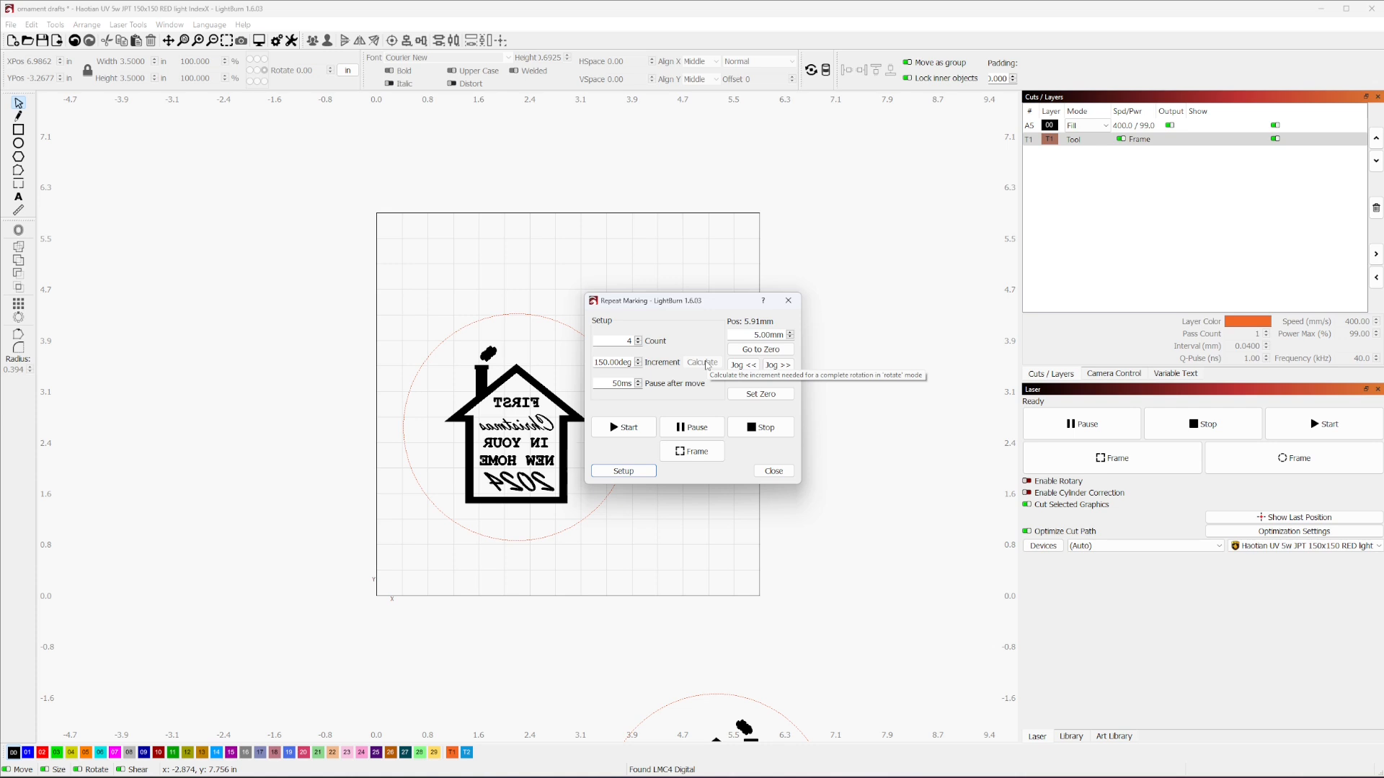
Close the axis setup and reopen Repeat Marking from Laser Tools.
left_click(772, 470)
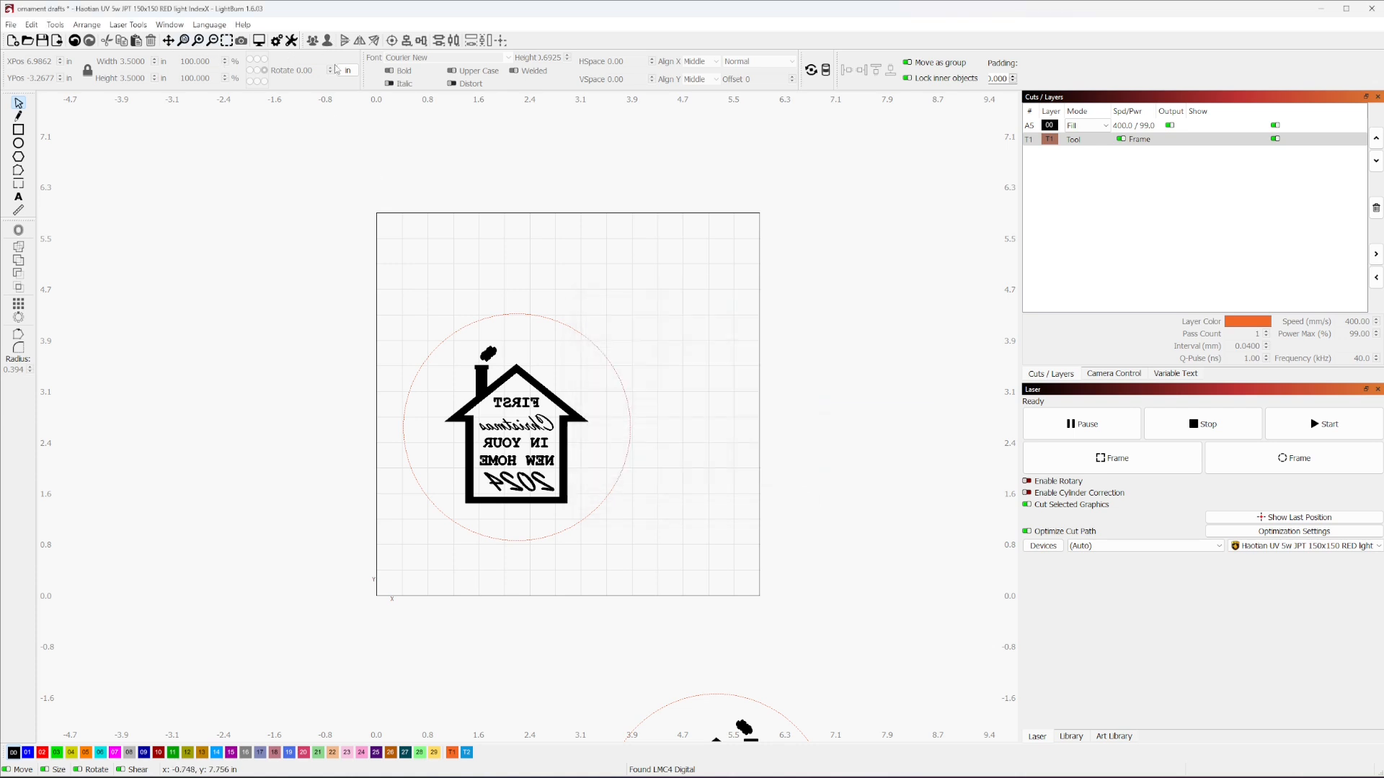
left_click(129, 24)
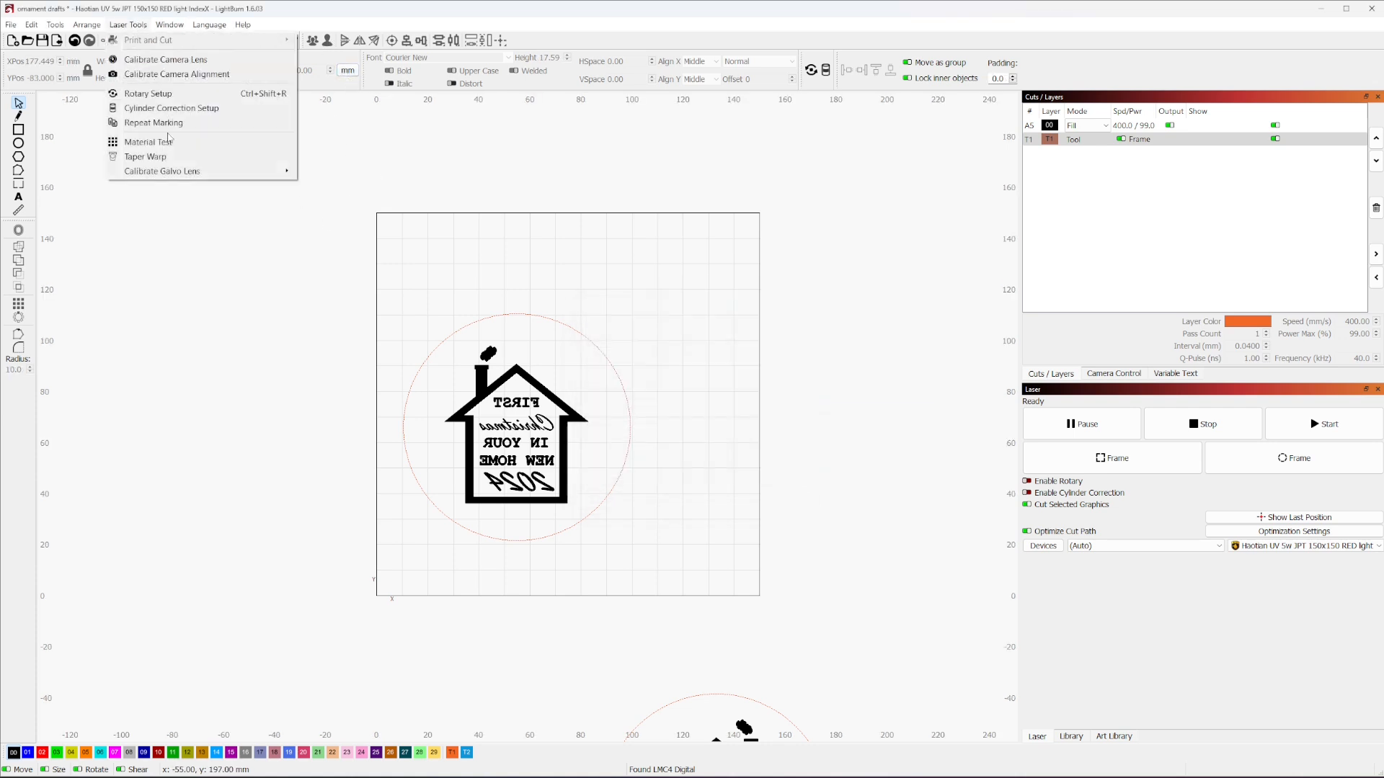
left_click(153, 122)
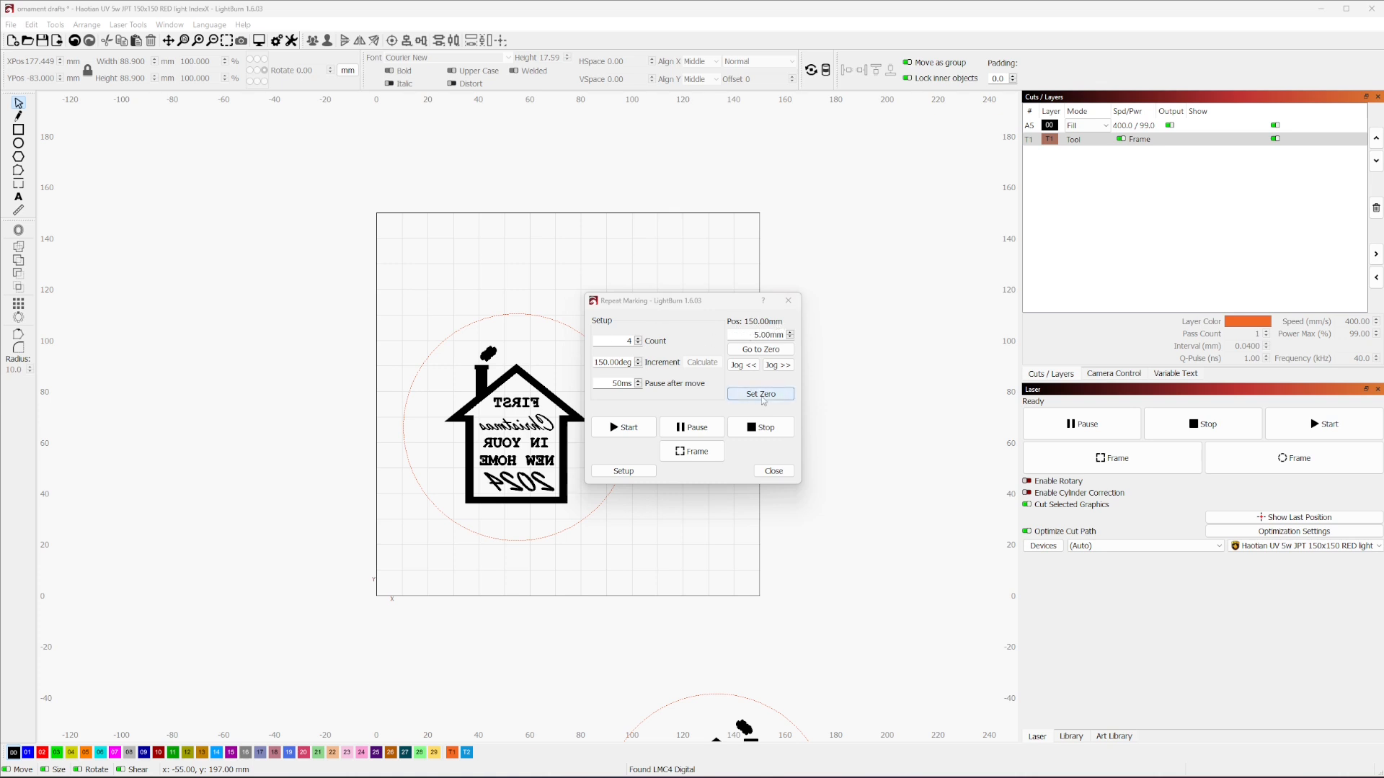
Set the current index position as zero, frame the design, and reopen Repeat Marking.
left_click(760, 394)
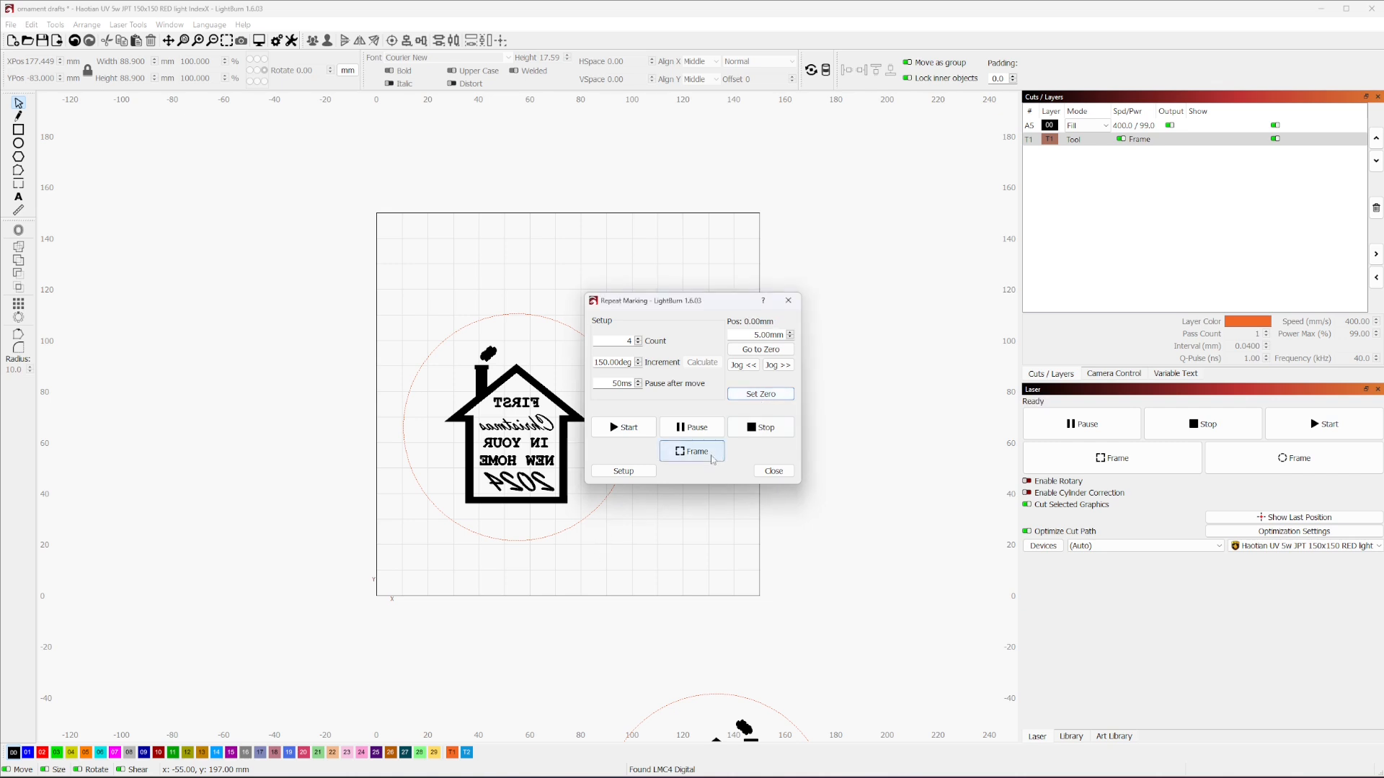
left_click(695, 451)
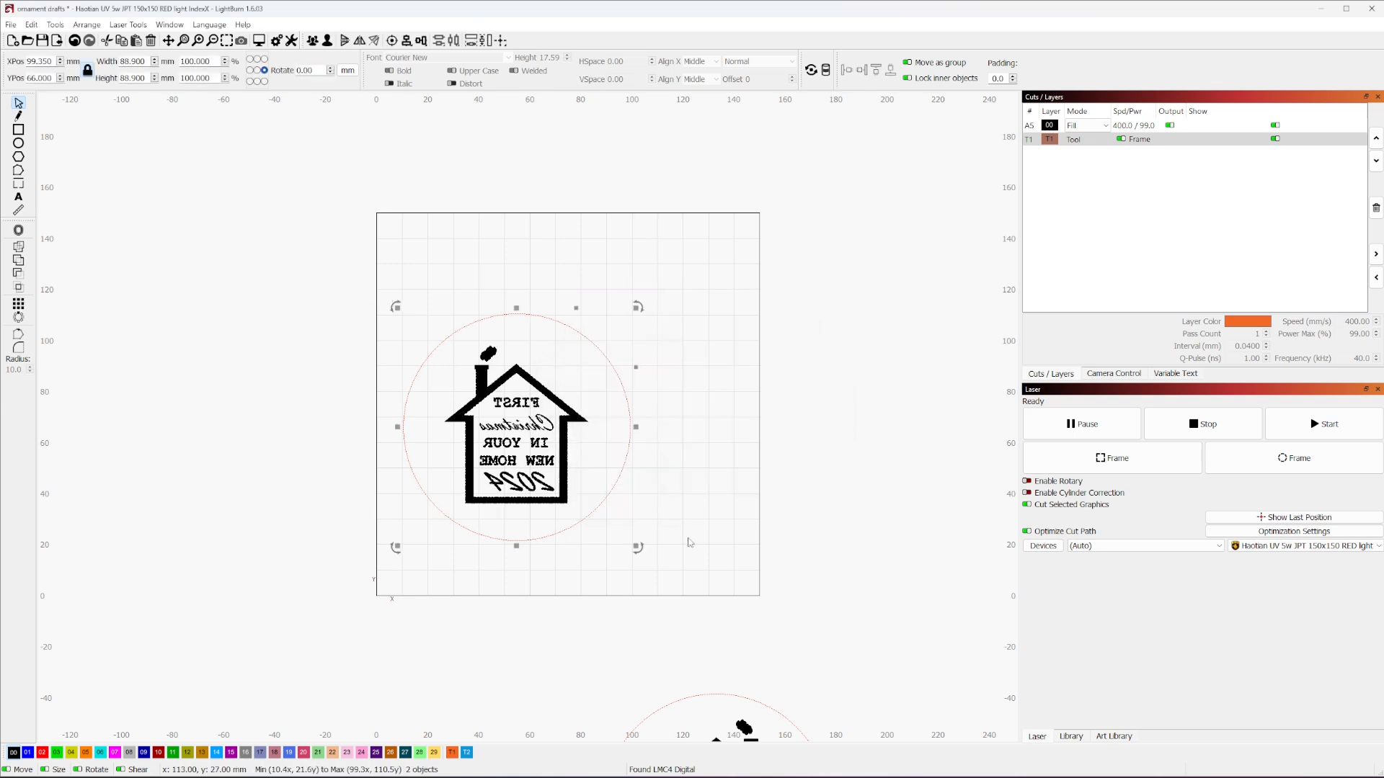
left_click(129, 24)
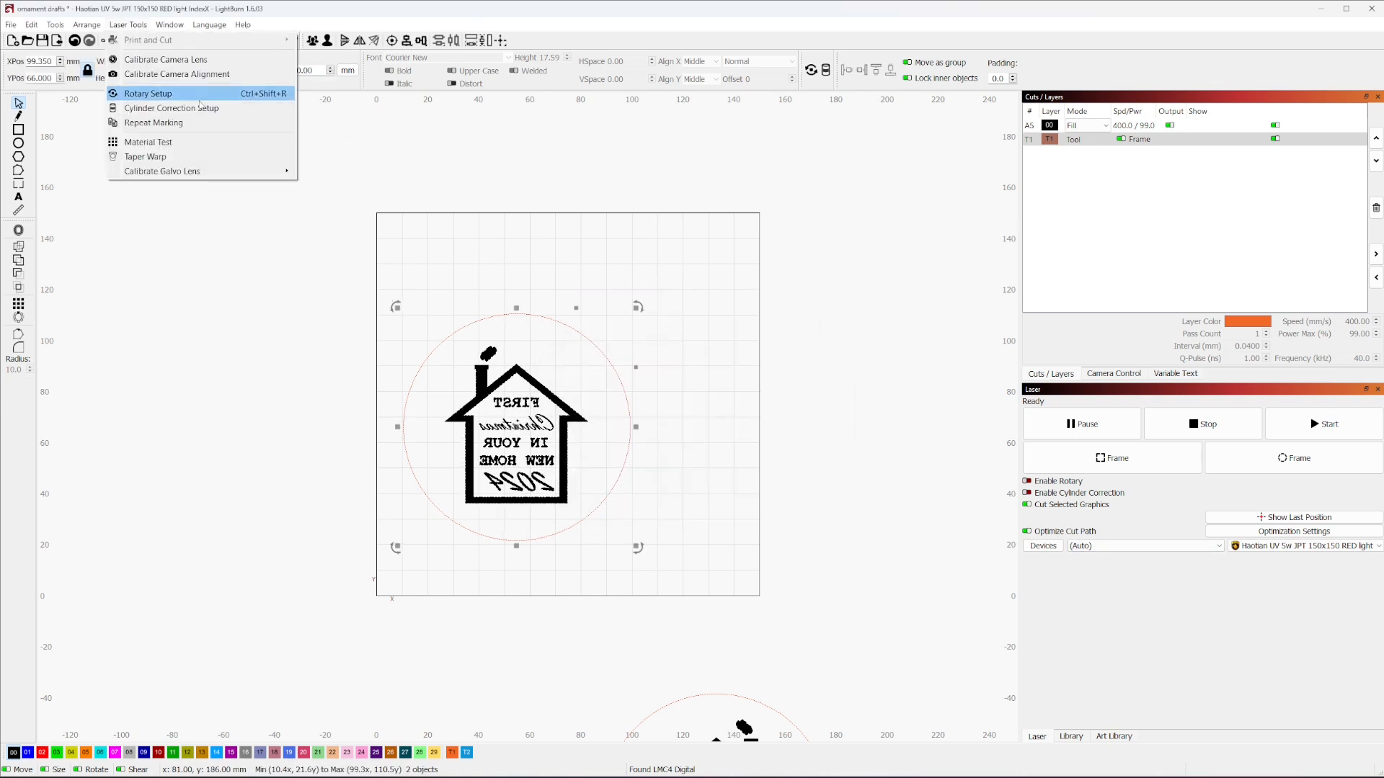
left_click(154, 123)
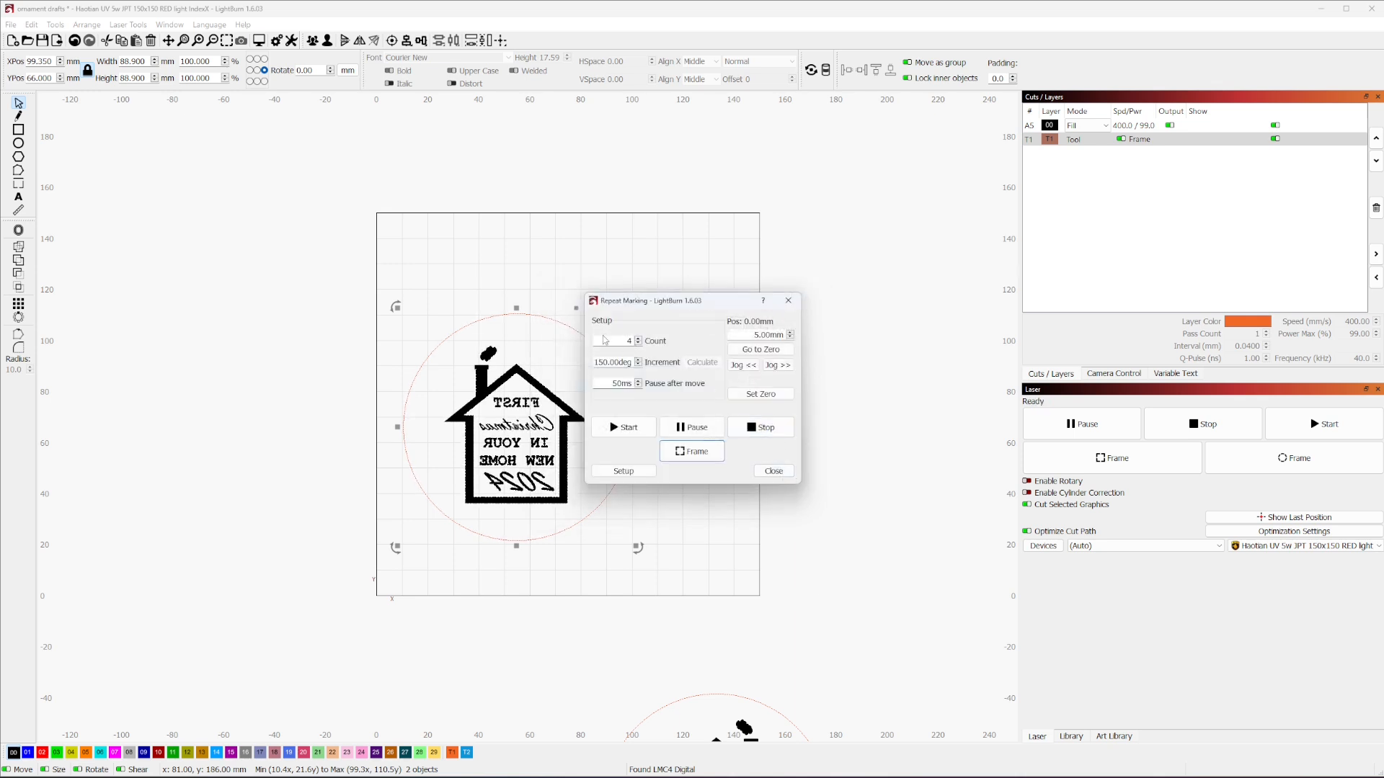
Set the jog distance to 150 mm and jog the index back to −450 mm.
triple_click(622, 341)
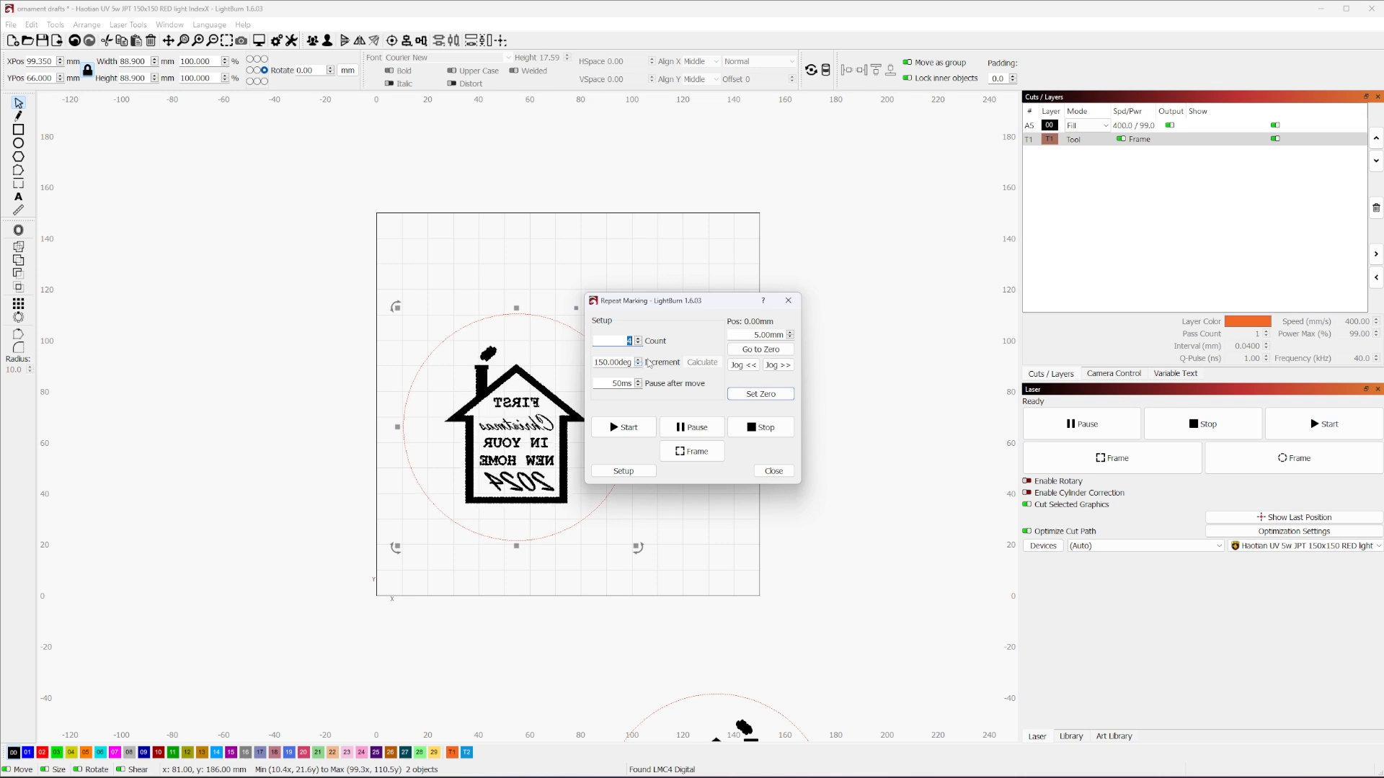
mouse_move(606, 413)
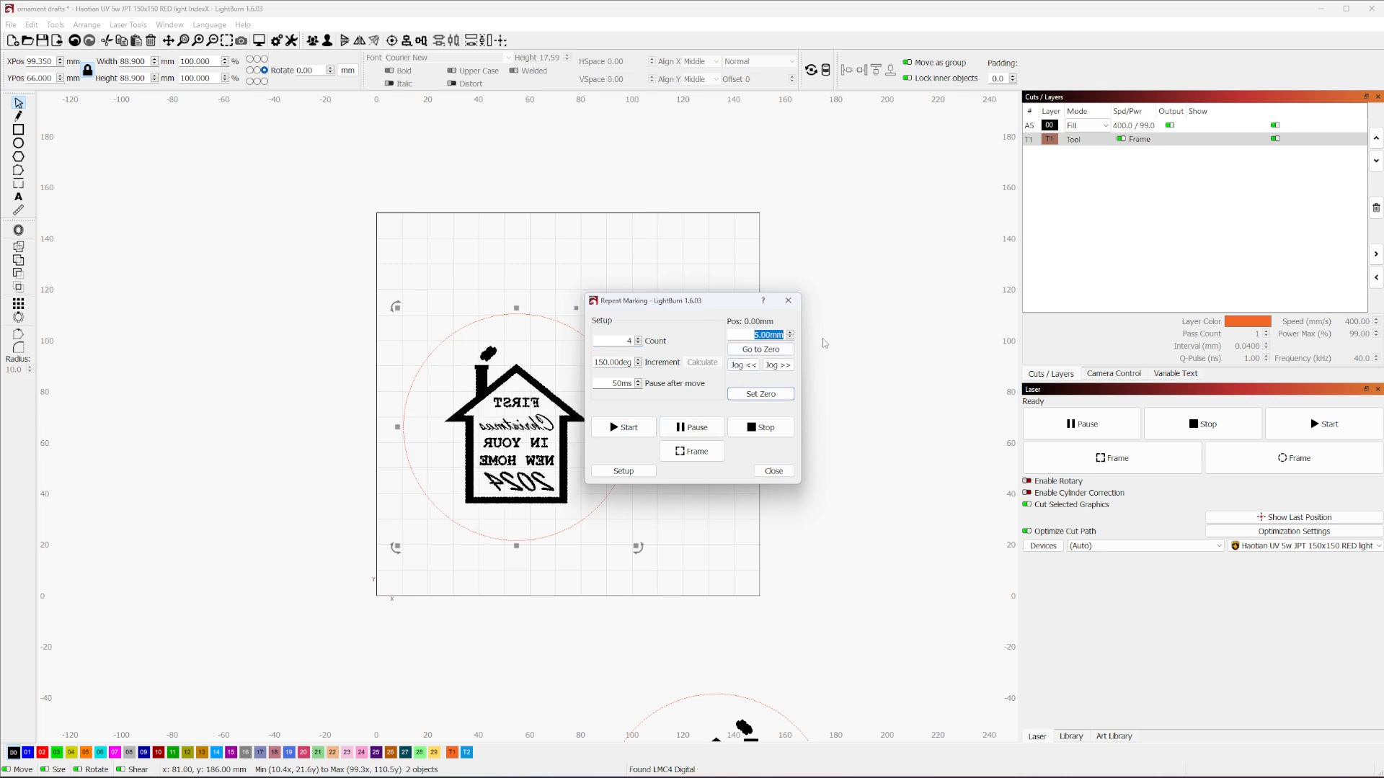
mouse_move(828, 522)
type("150")
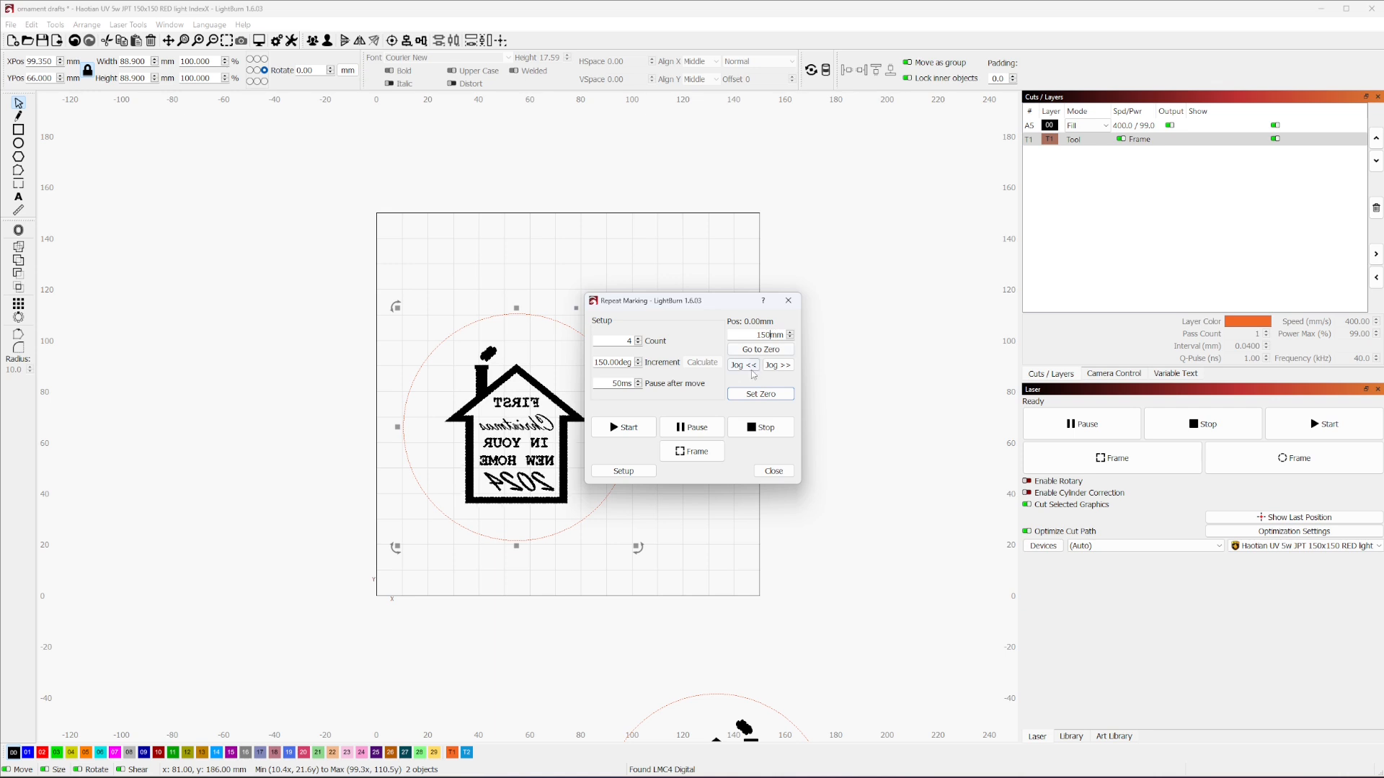
left_click(743, 365)
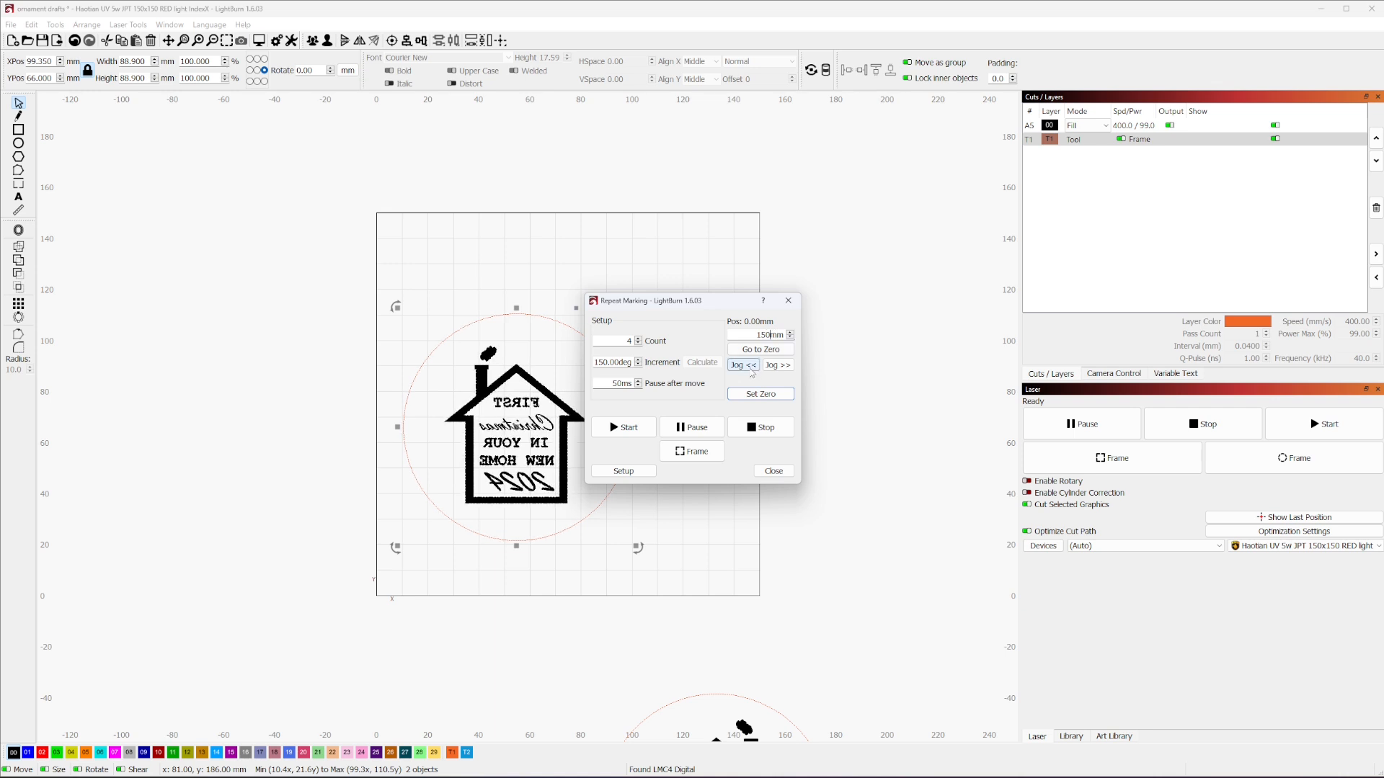
left_click(693, 451)
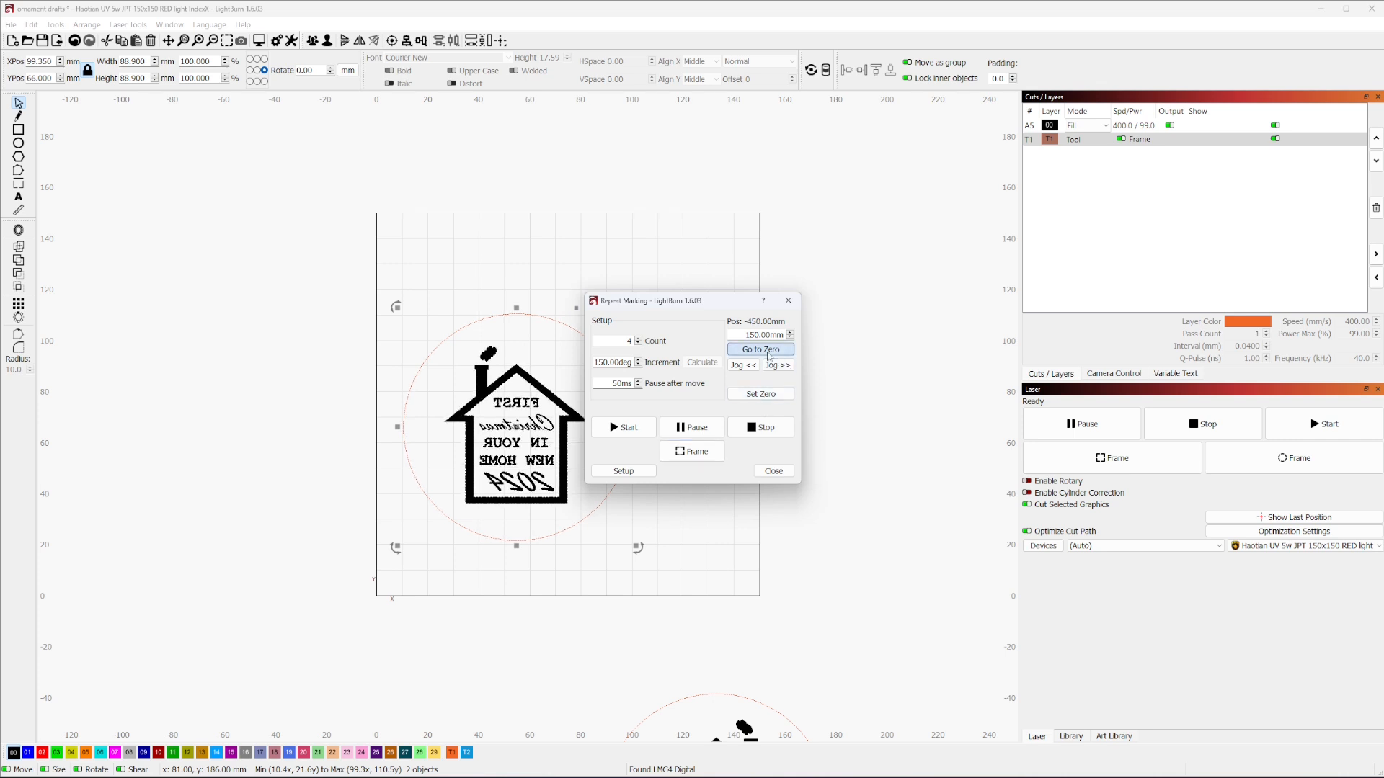
Send the index to zero and run the job, which completes in 1:57.
left_click(759, 350)
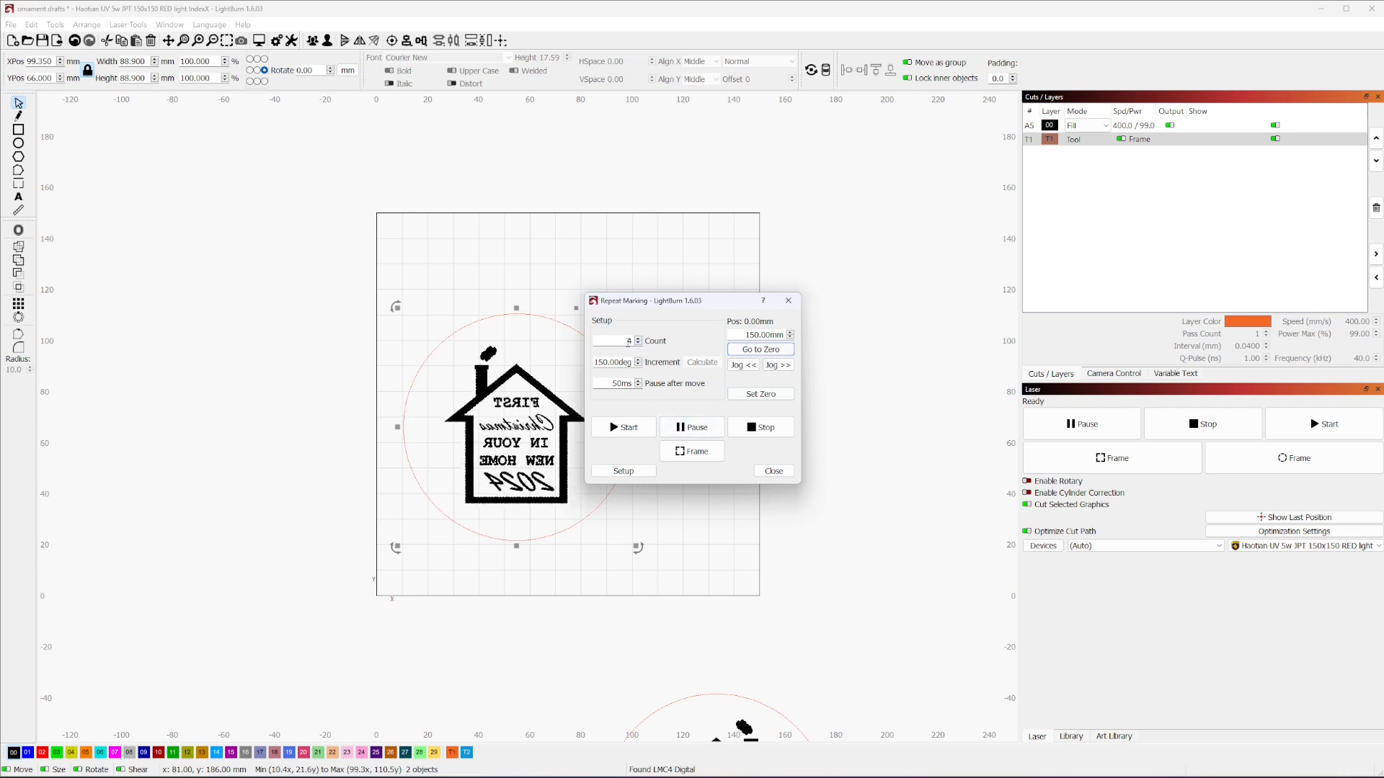
left_click(692, 451)
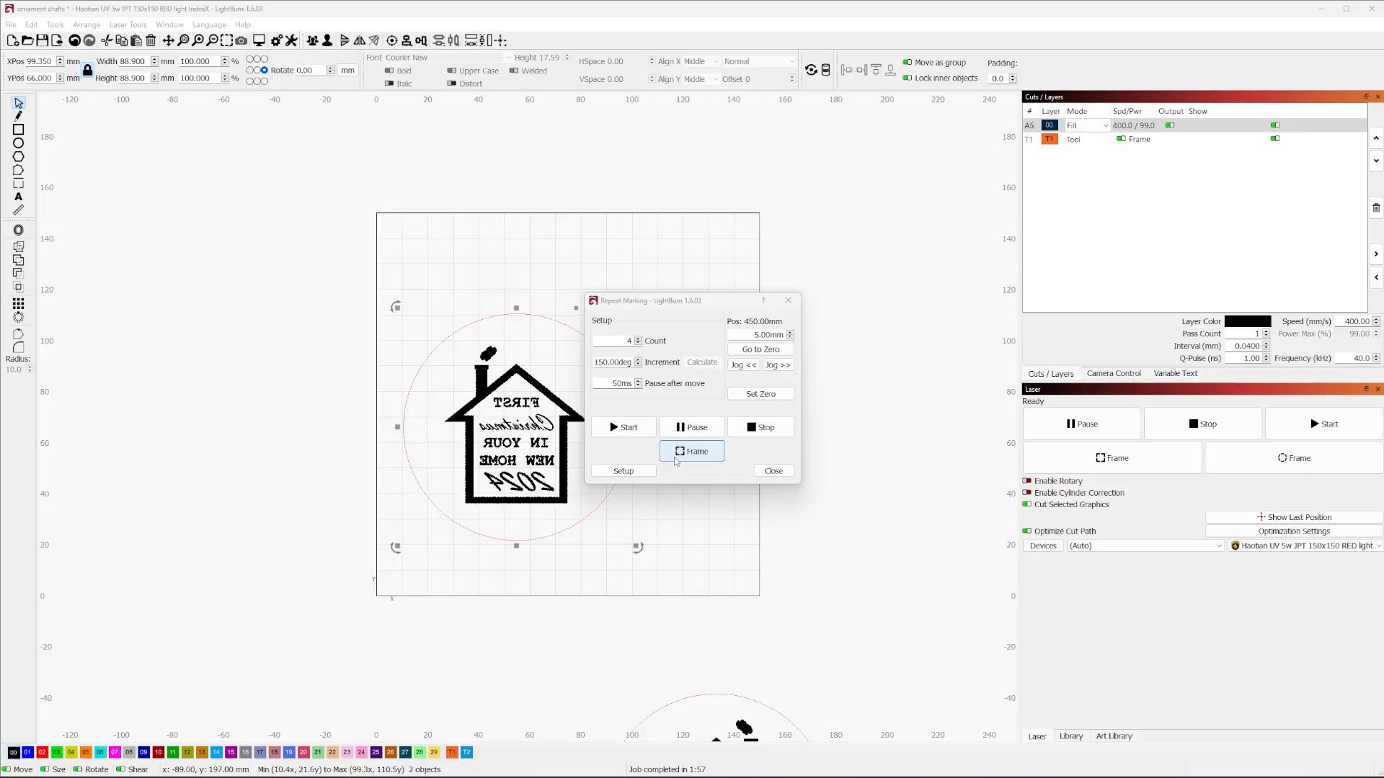